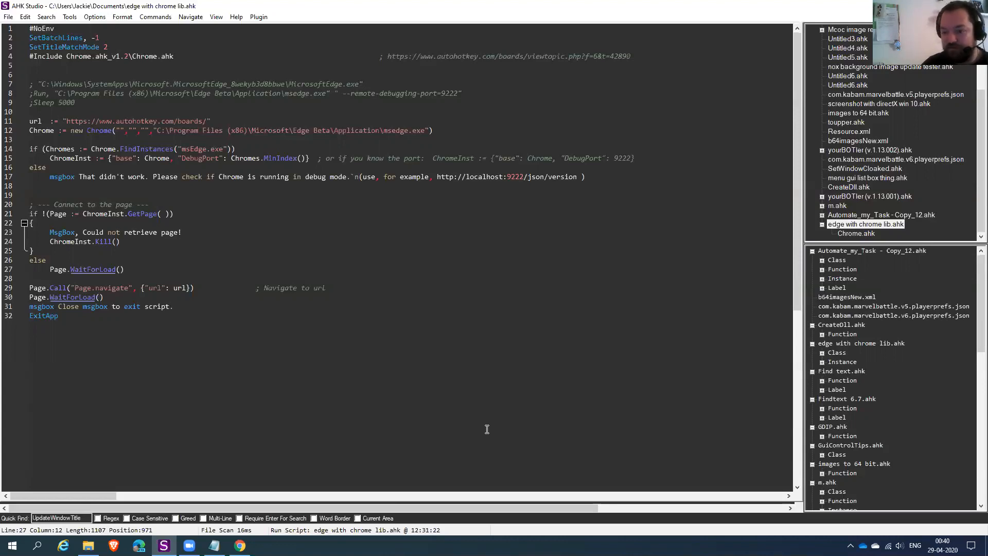
mouse_move(433, 322)
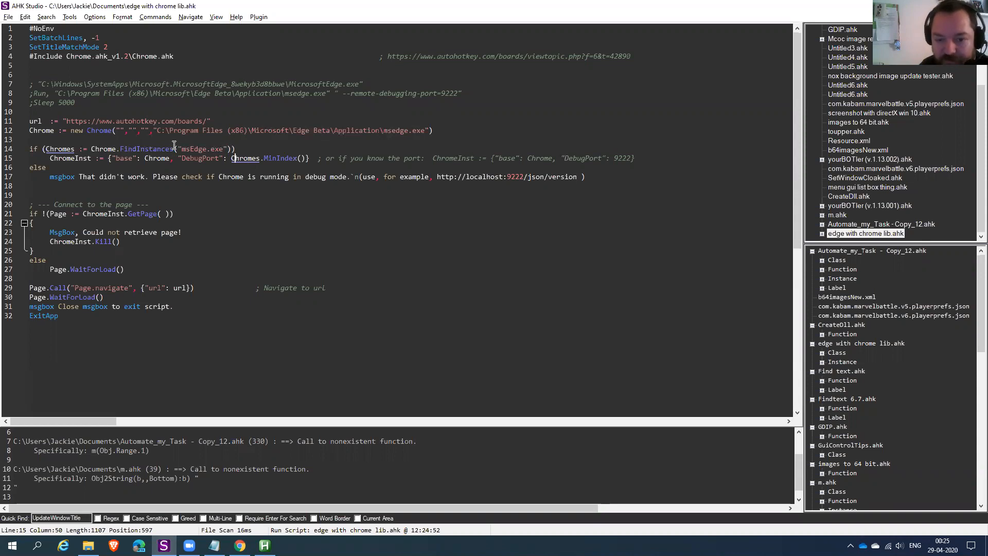
double_click(202, 149)
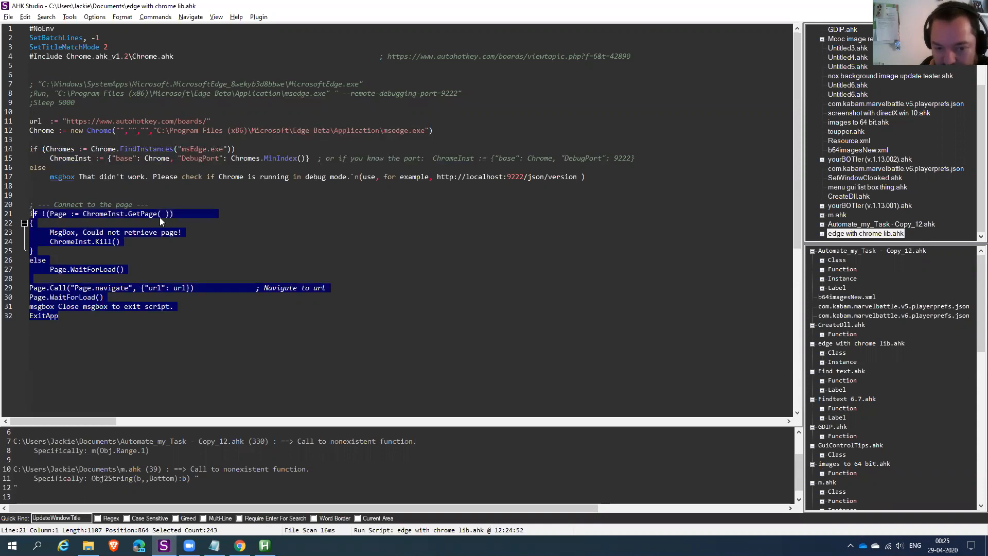
left_click(178, 213)
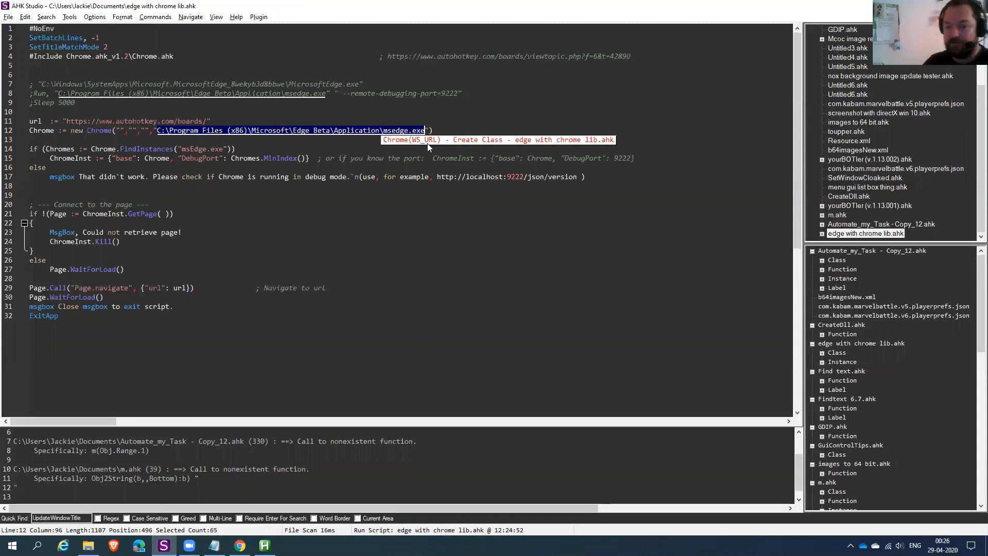
mouse_move(471, 204)
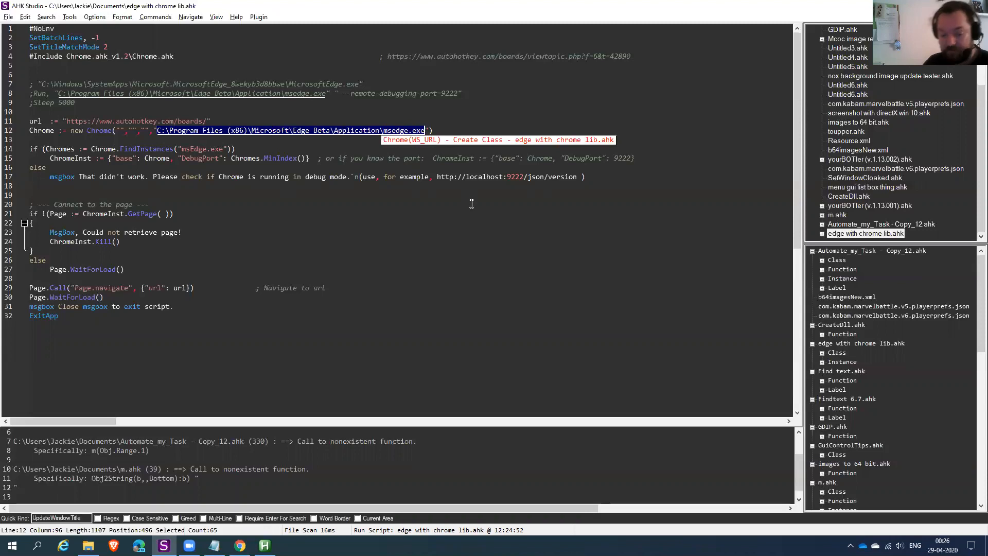
mouse_move(466, 201)
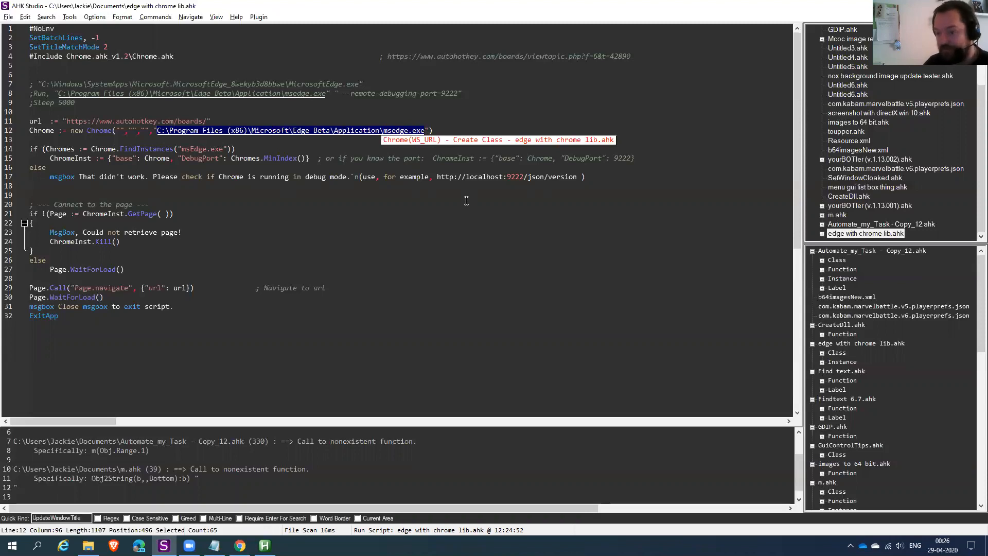
mouse_move(455, 205)
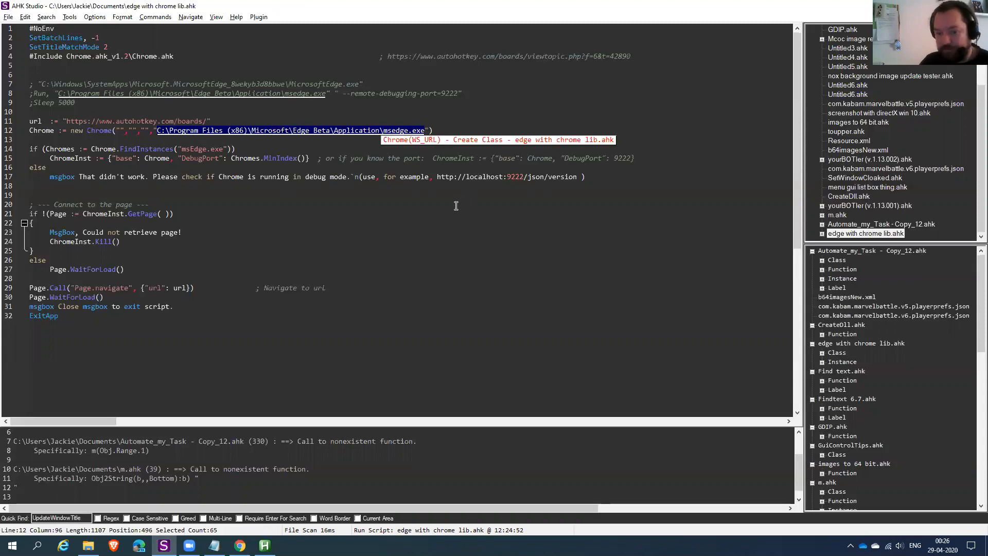
mouse_move(155, 156)
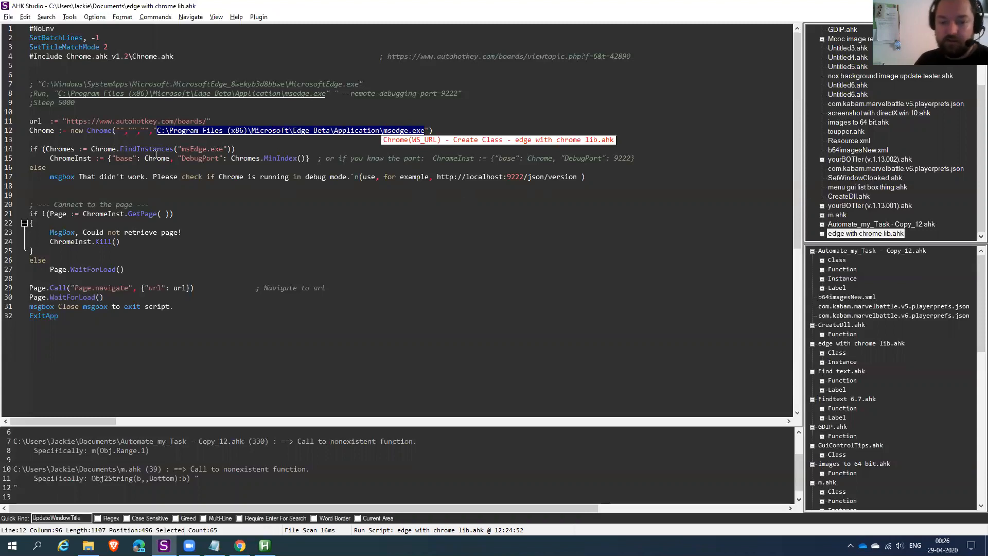
left_click(110, 149)
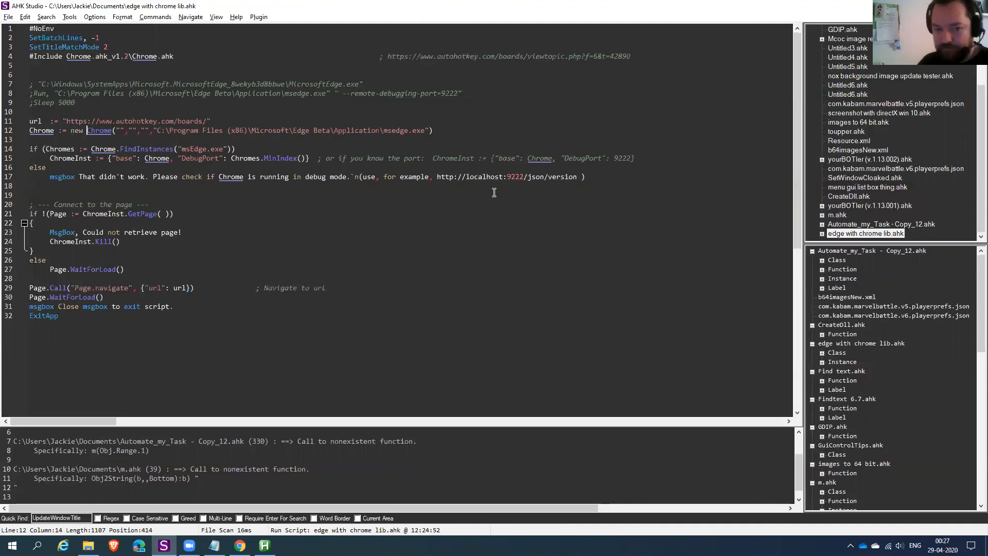
- Open the included Chrome.ahk library to show the Chrome class with DebugPort 9222
left_click(140, 56)
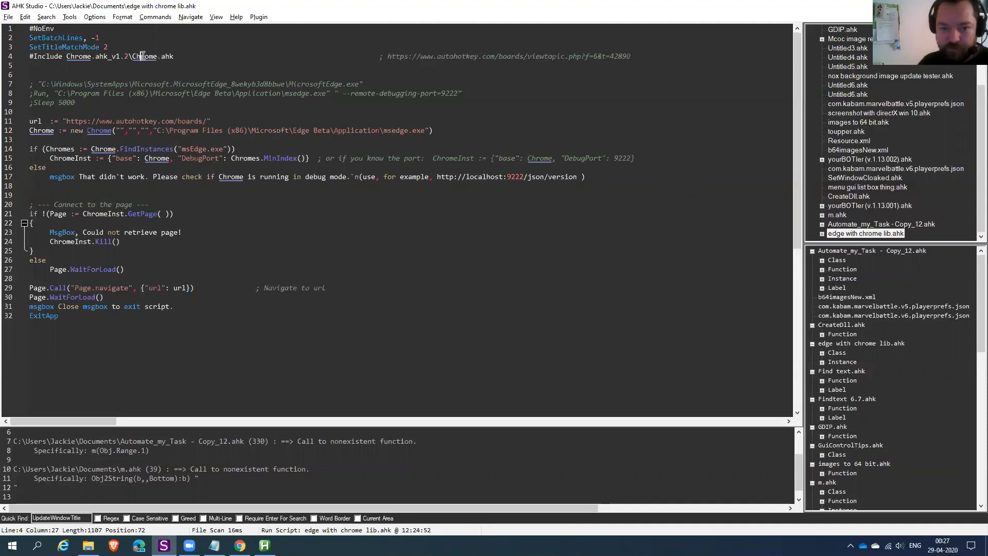
right_click(144, 56)
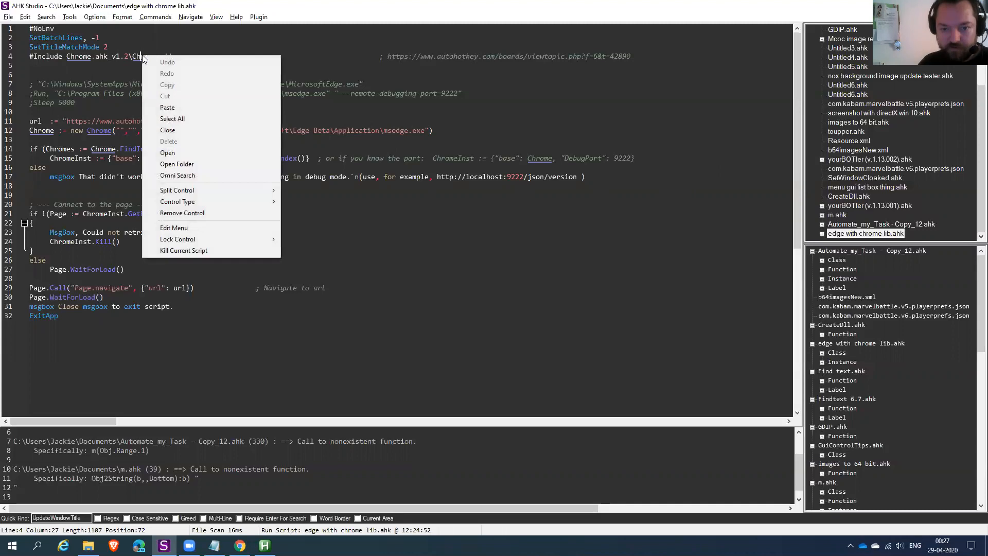
mouse_move(344, 87)
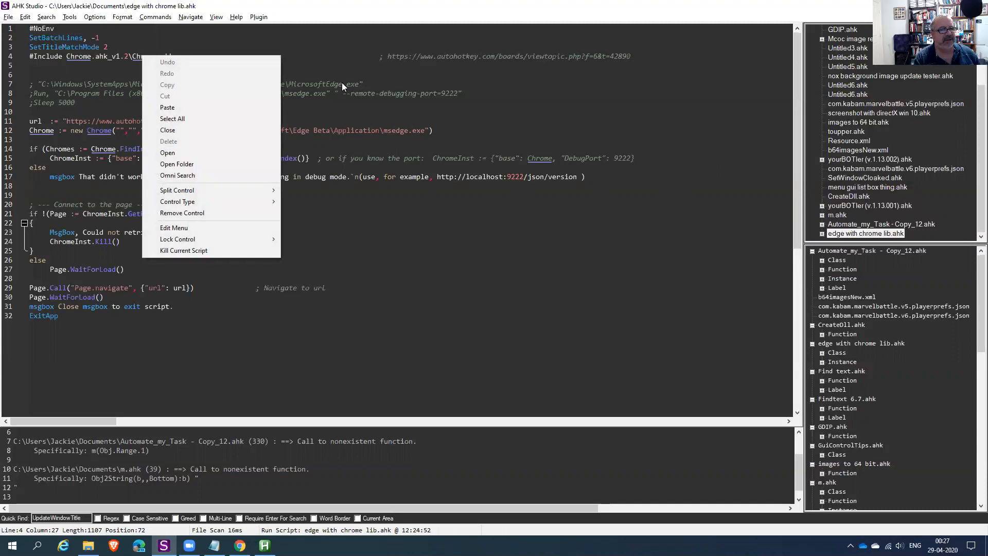
mouse_move(379, 294)
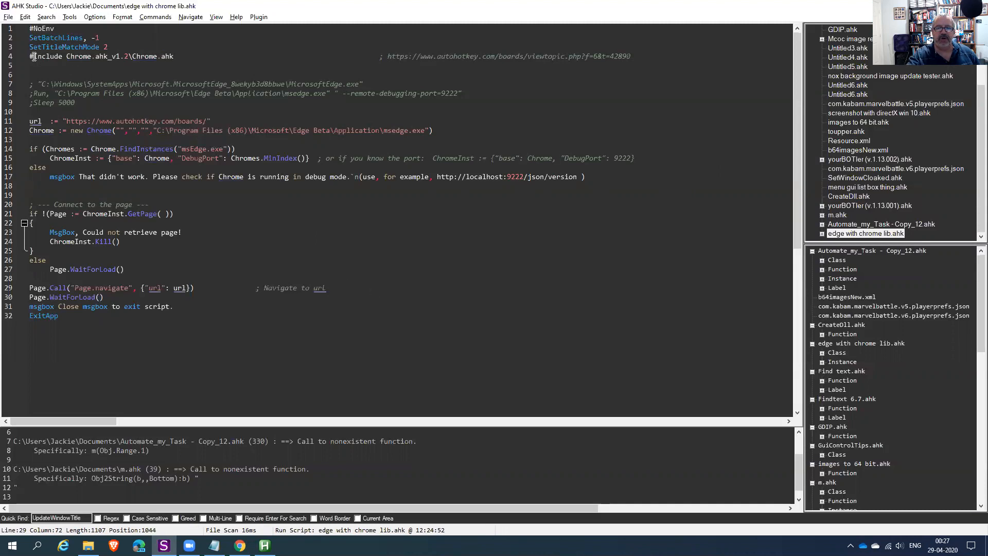
left_click(31, 56)
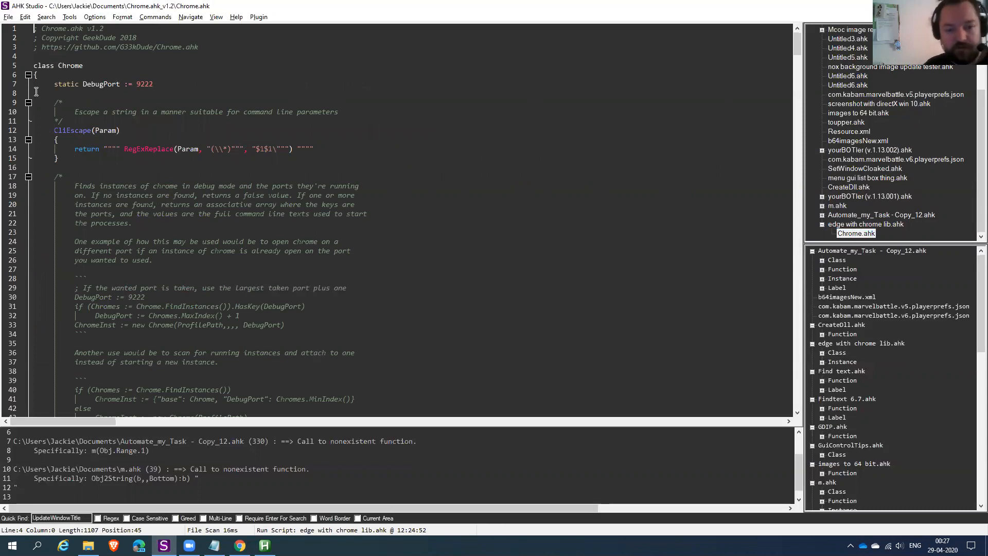
mouse_move(145, 59)
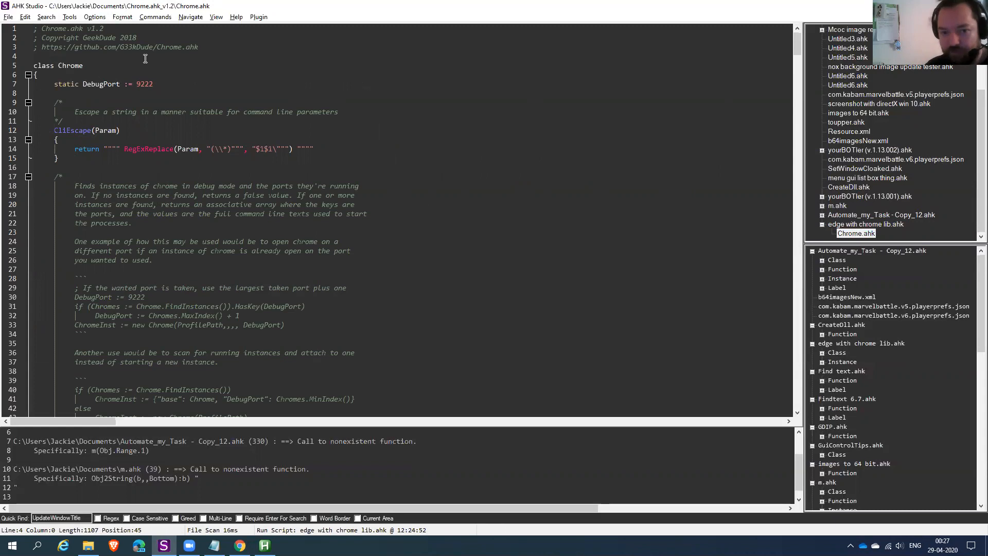
mouse_move(399, 96)
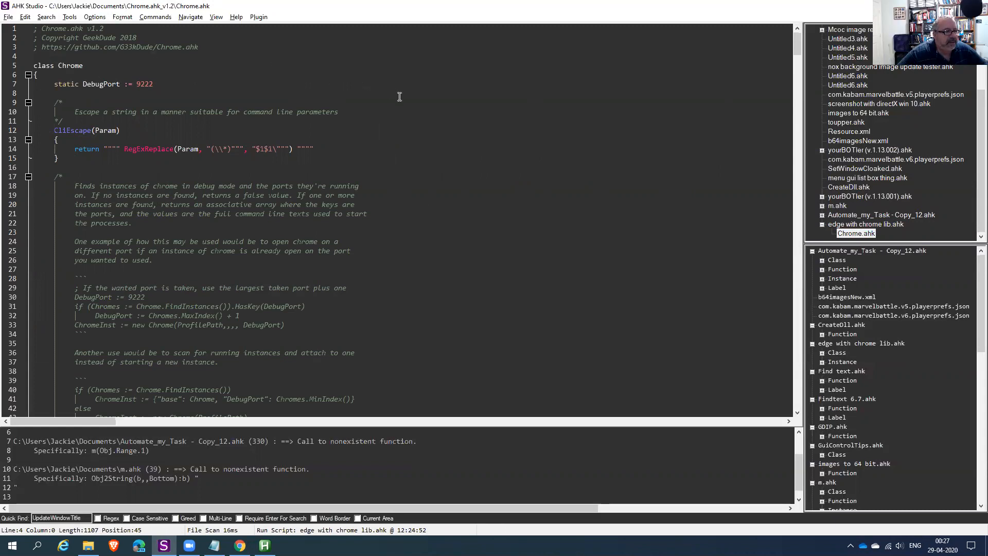
- Scroll to the Chrome constructor and highlight the ChromePath parameter with its empty default
scroll("down", 3)
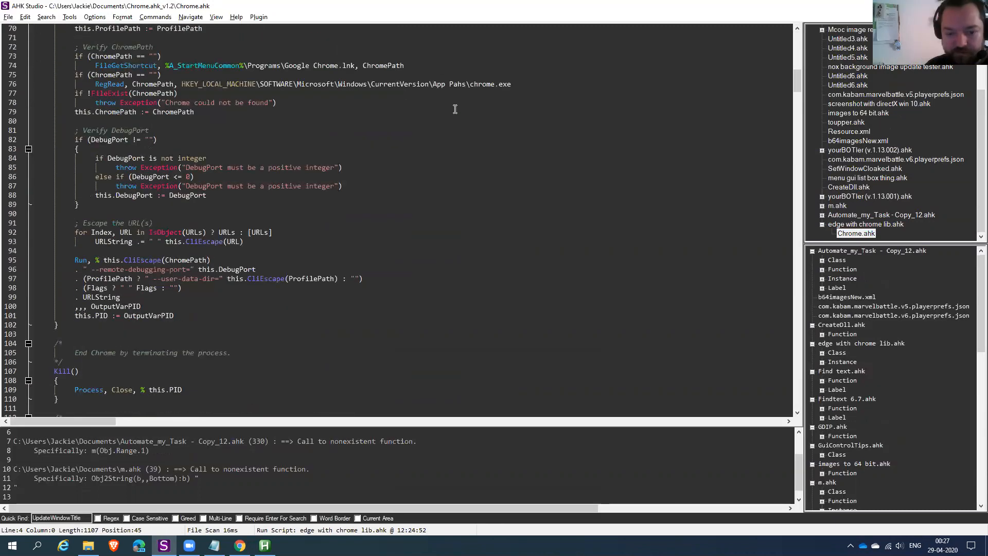
scroll("down", 3)
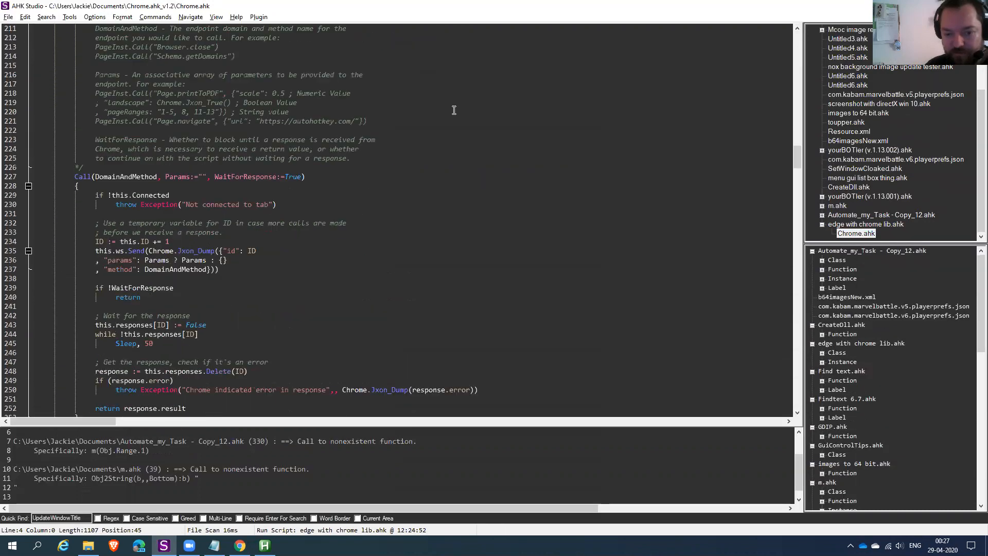
scroll("down", 3)
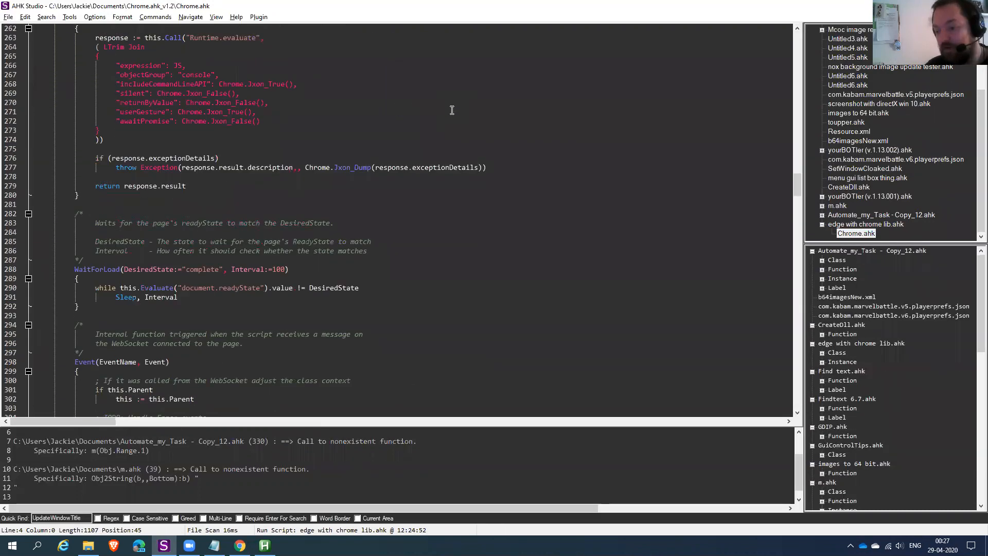
scroll("up", 3)
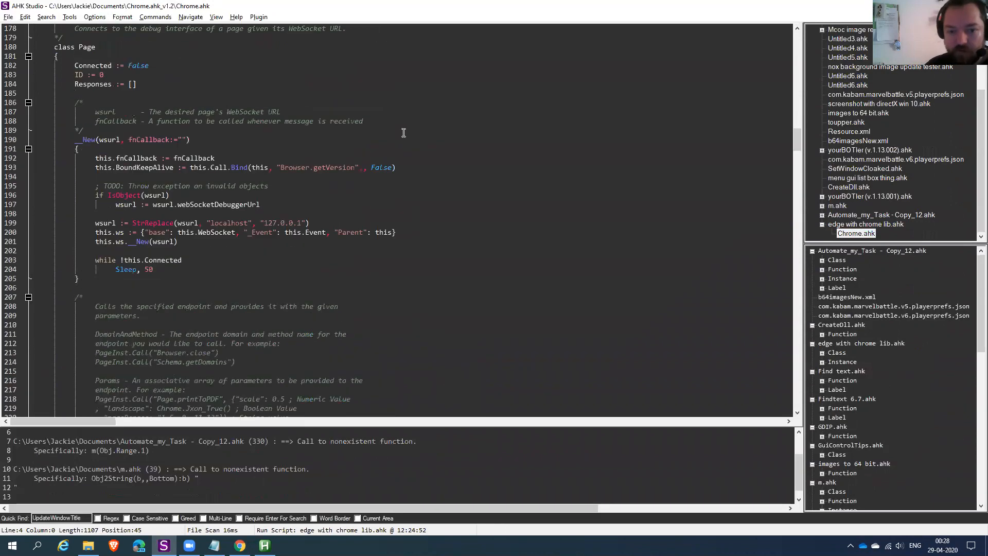
scroll("up", 3)
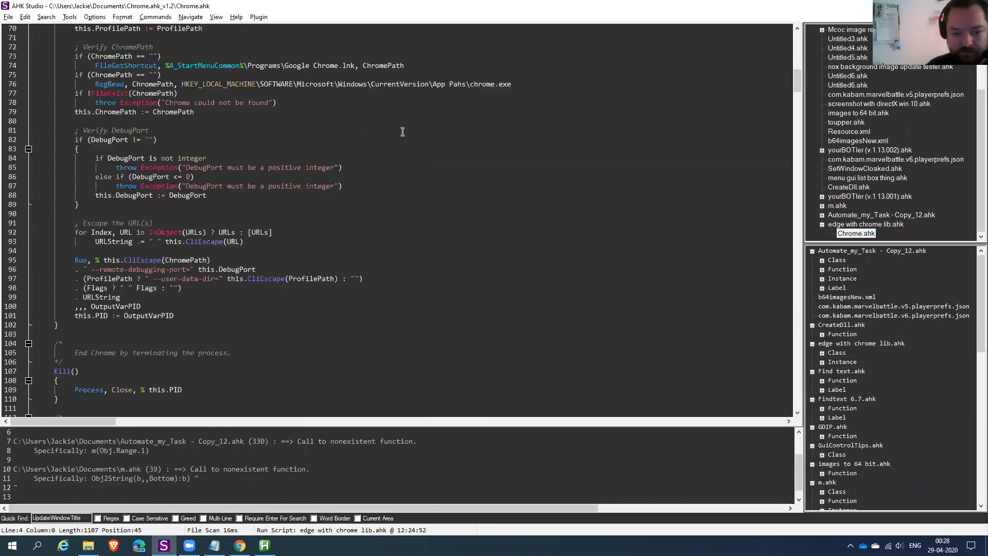
scroll("up", 3)
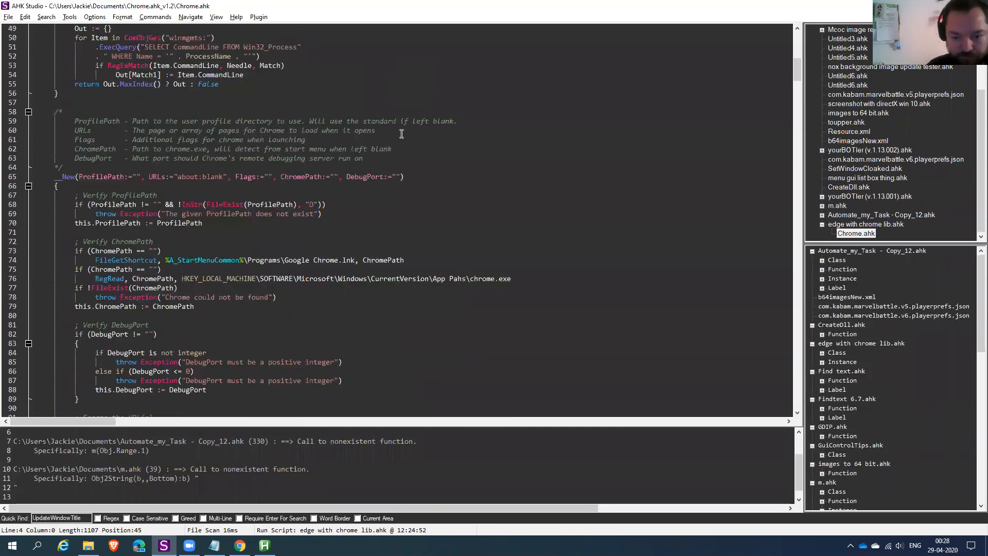
scroll("down", 3)
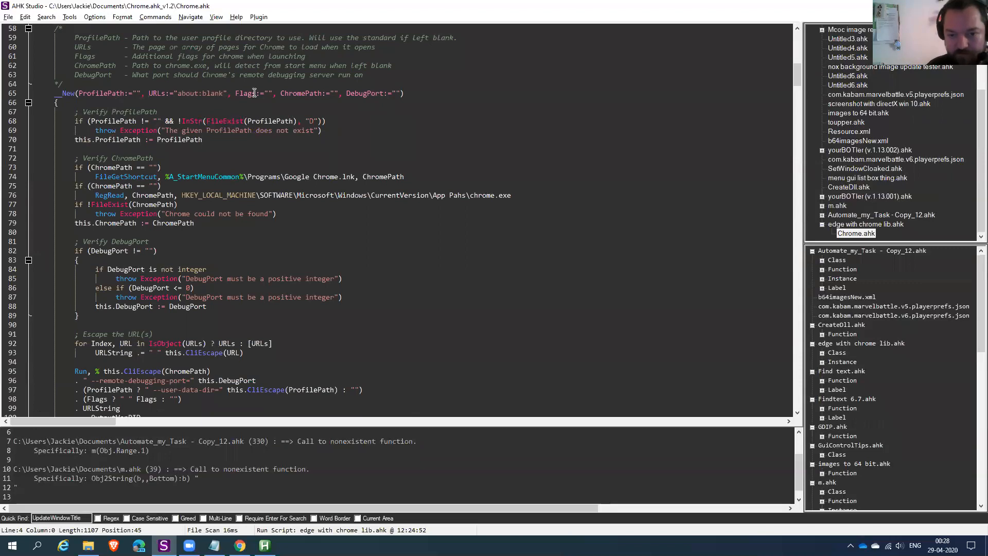
double_click(302, 93)
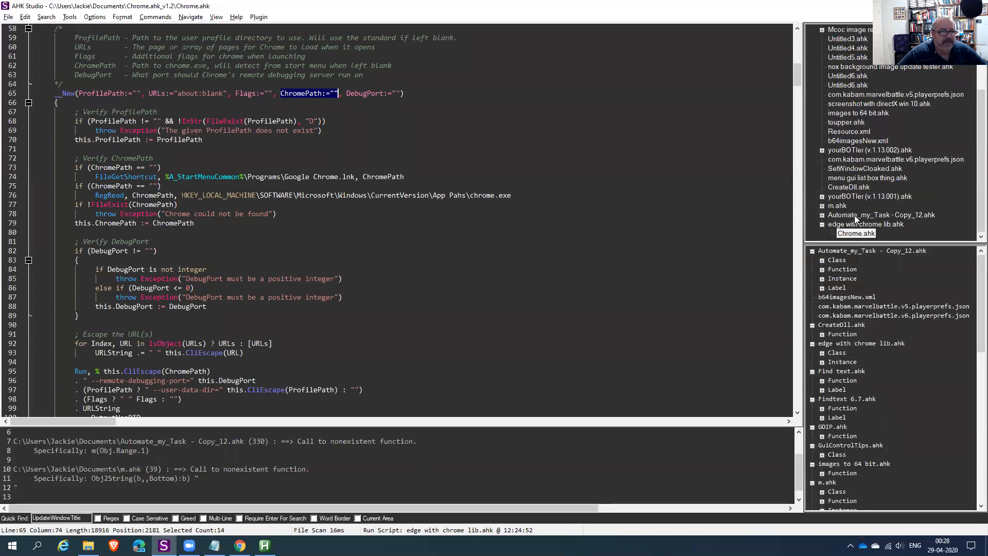
left_click(865, 224)
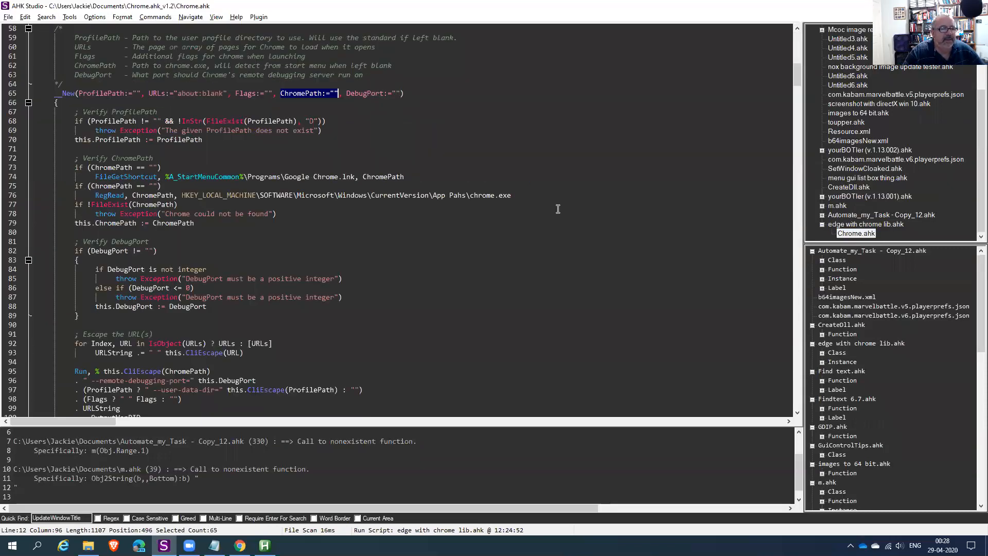
left_click(290, 93)
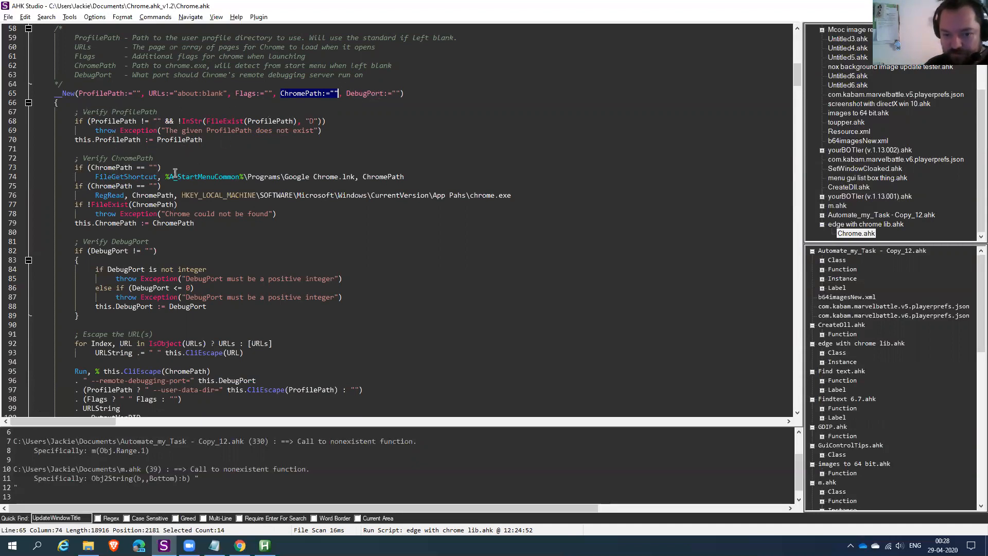
- Highlight the remote debugging port argument and the Run line that launches the browser
scroll("down", 3)
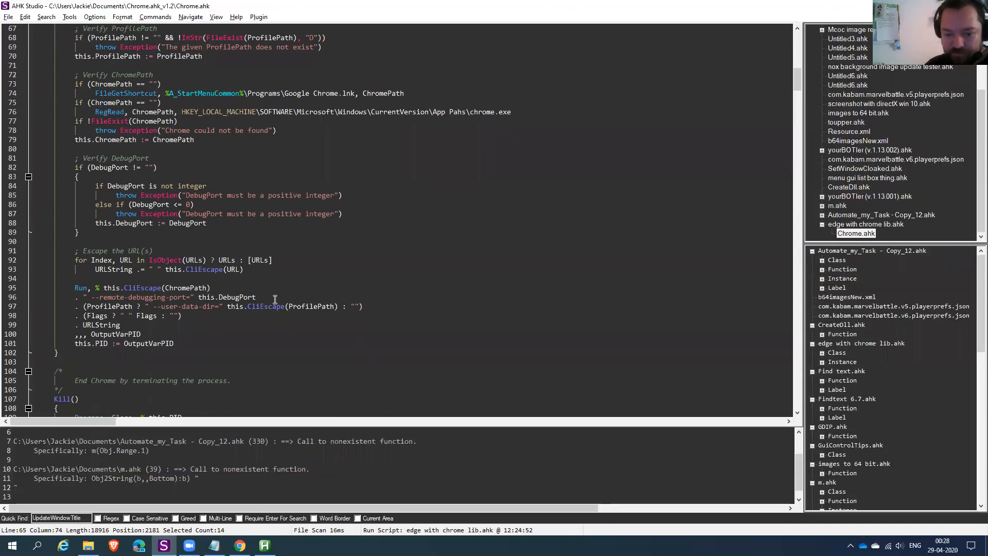
mouse_move(135, 285)
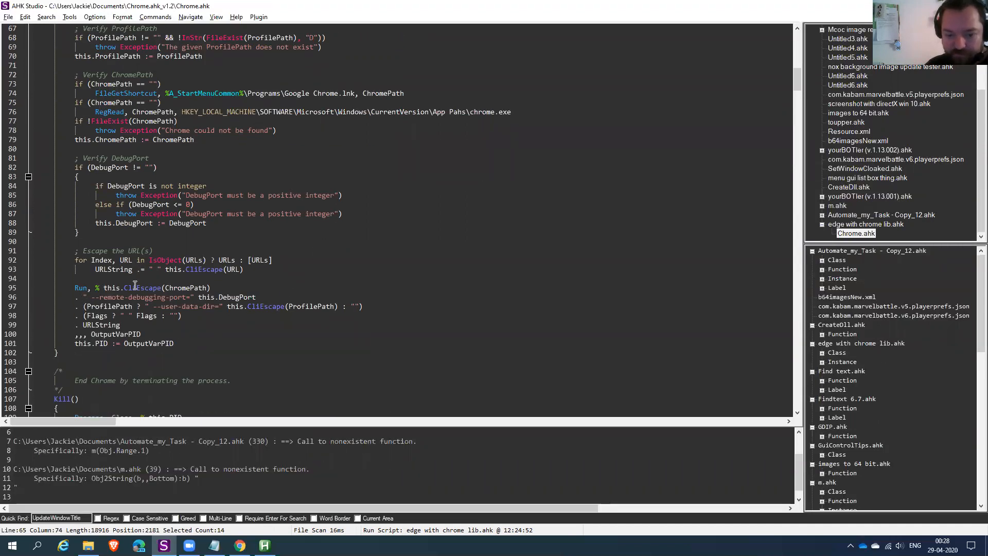
double_click(144, 297)
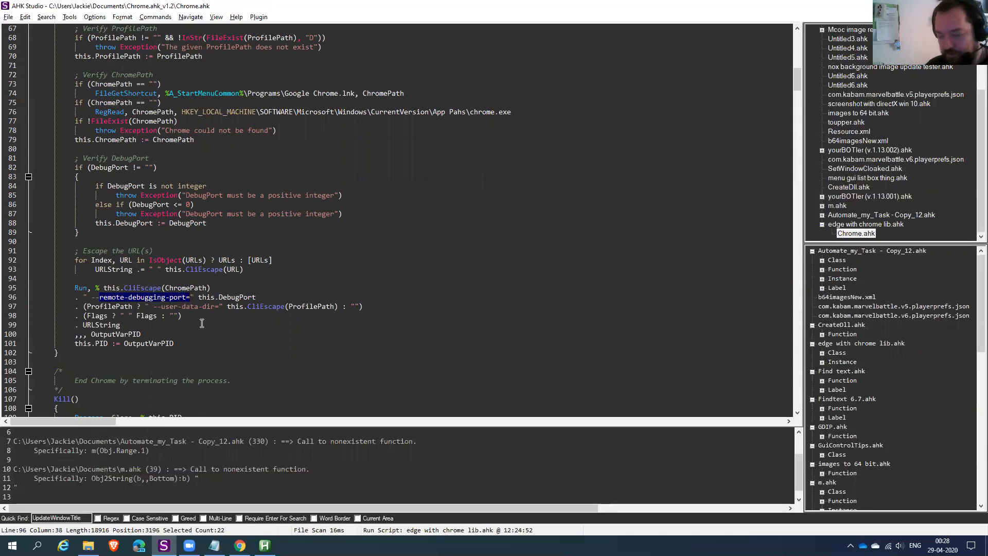
left_click(75, 287)
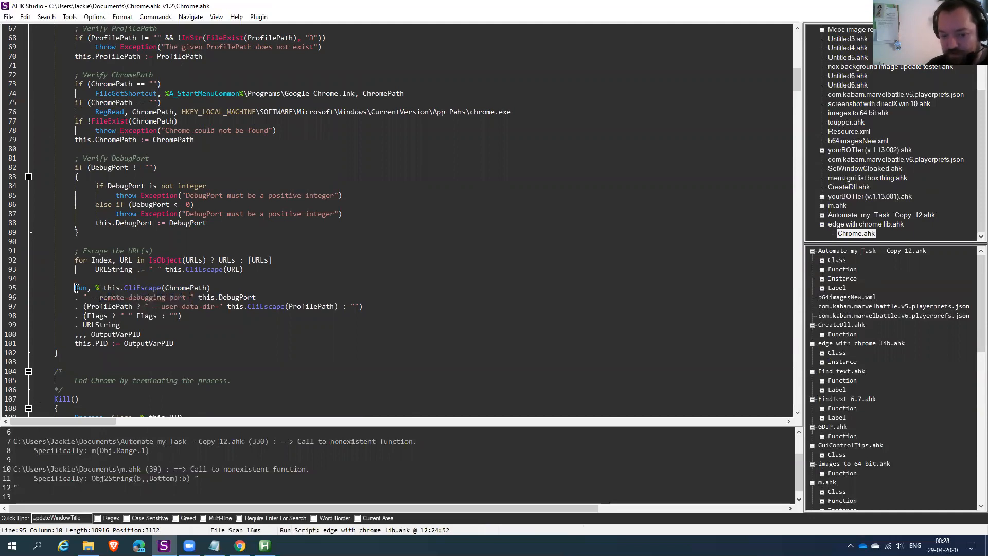
- Highlight OutputVarPID and the --remote-debugging-port flag, then scroll up toward FindInstances
double_click(81, 287)
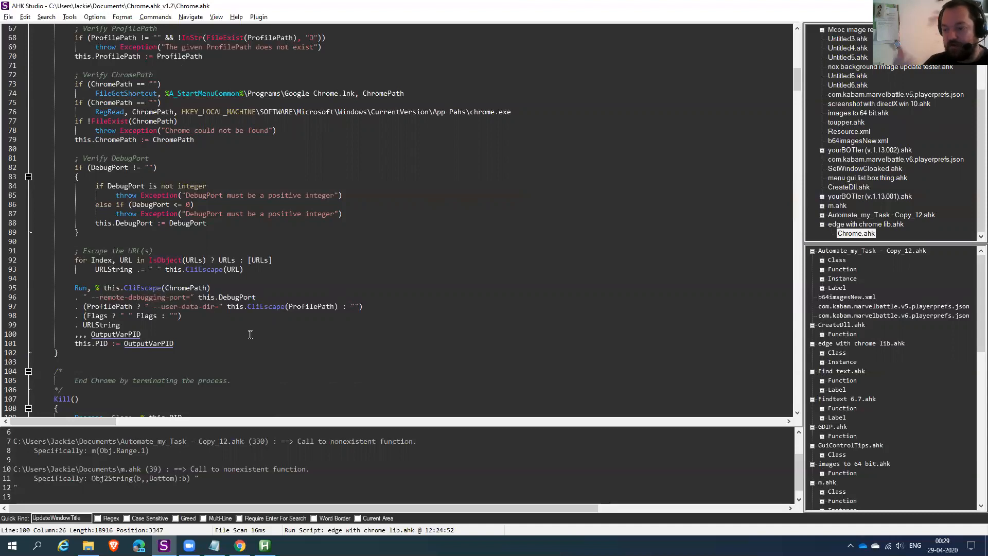
mouse_move(82, 297)
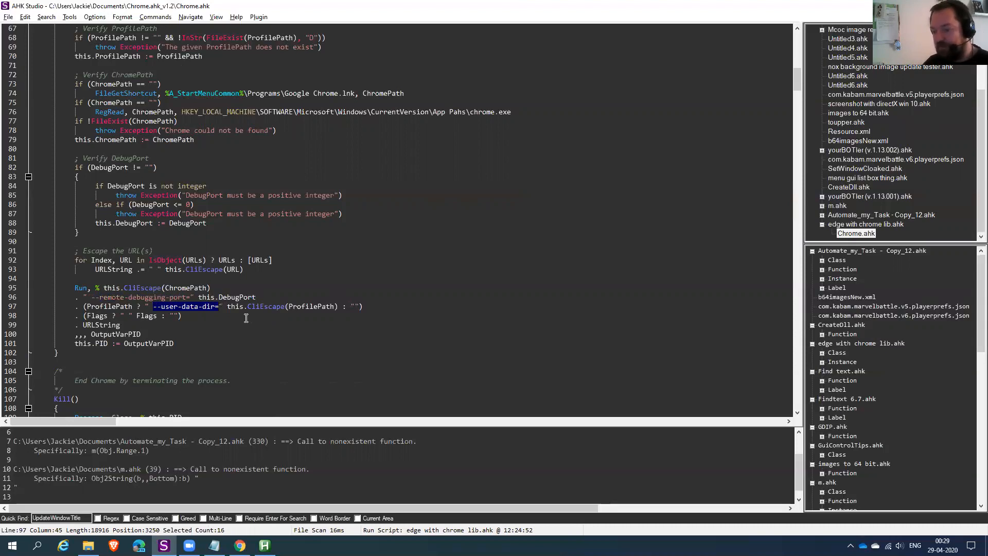
mouse_move(168, 287)
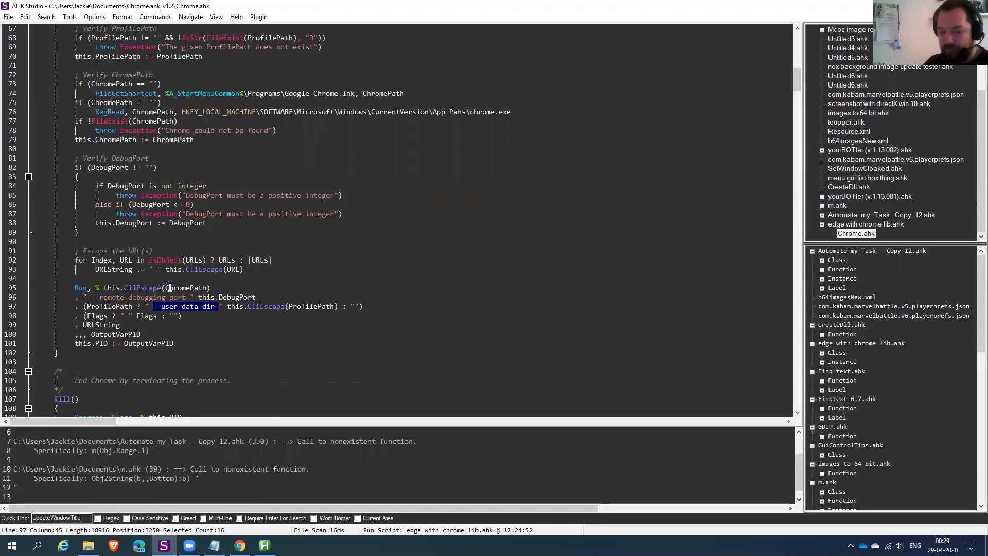
double_click(185, 287)
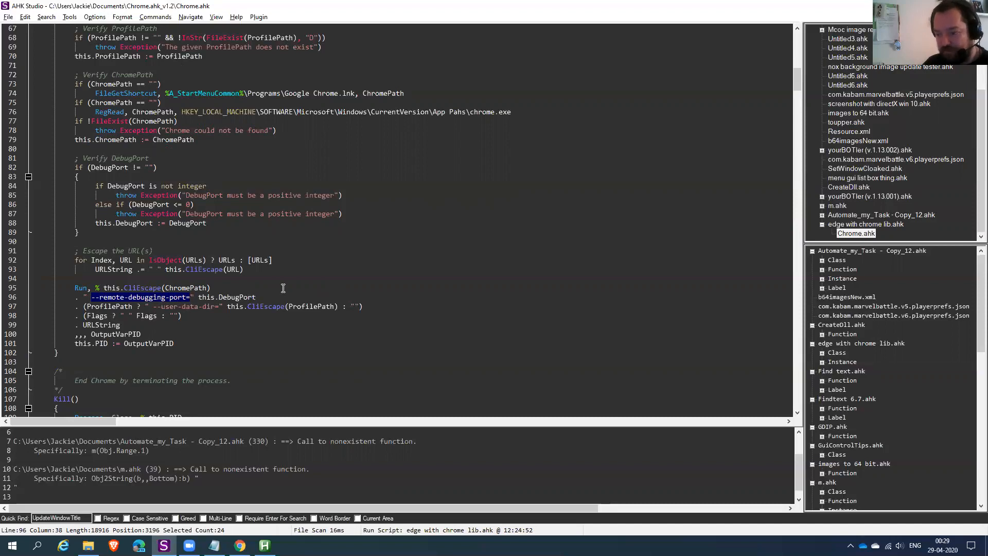
scroll("up", 3)
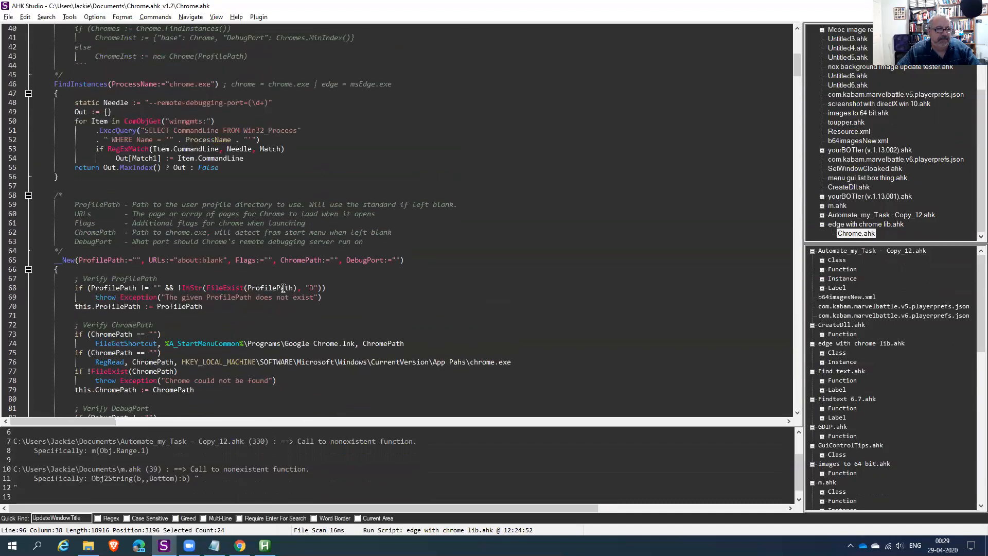
double_click(303, 259)
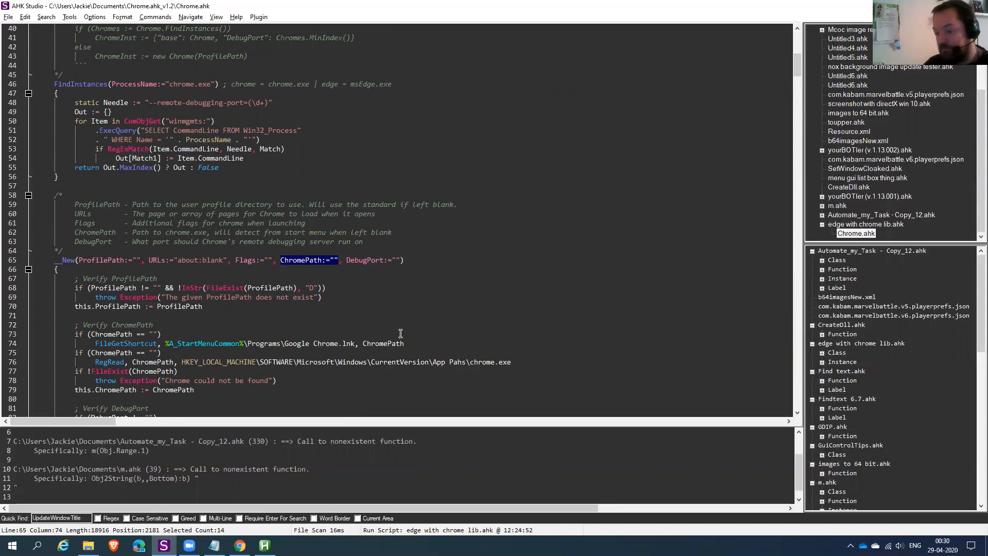
scroll("down", 3)
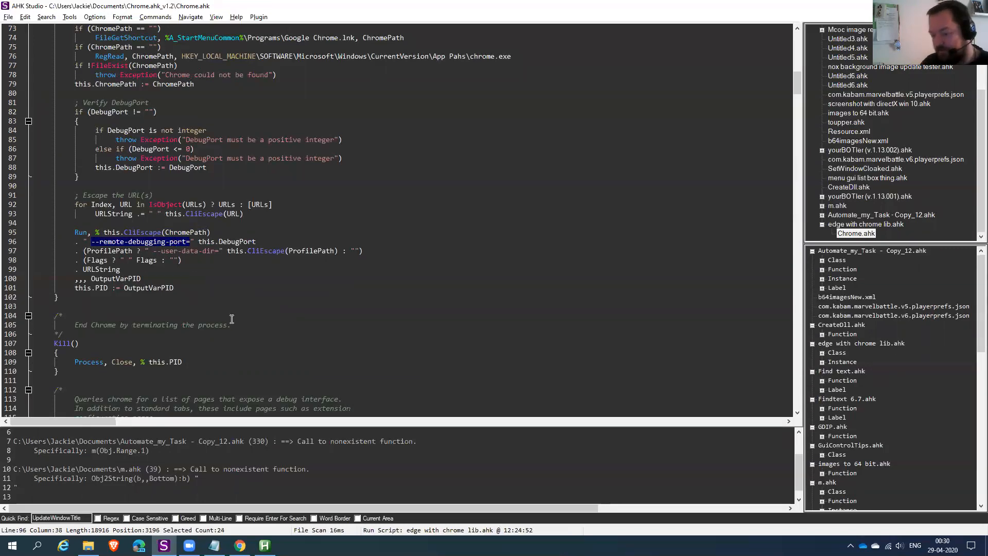
mouse_move(255, 273)
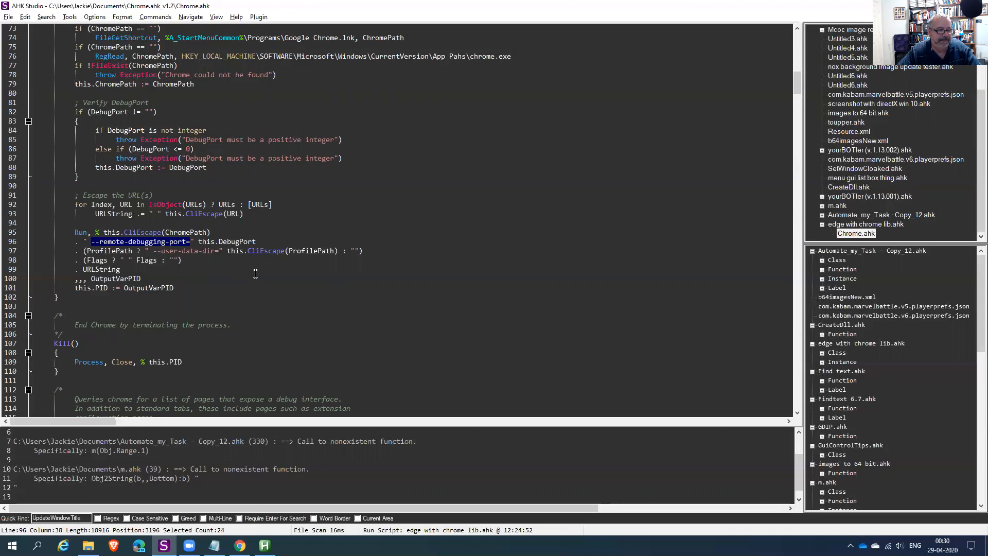
scroll("up", 3)
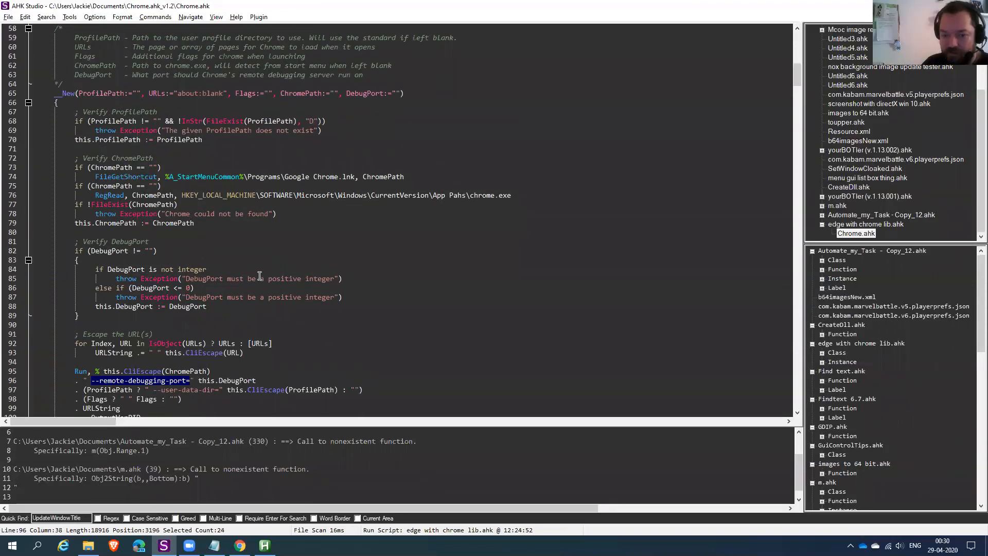
scroll("up", 3)
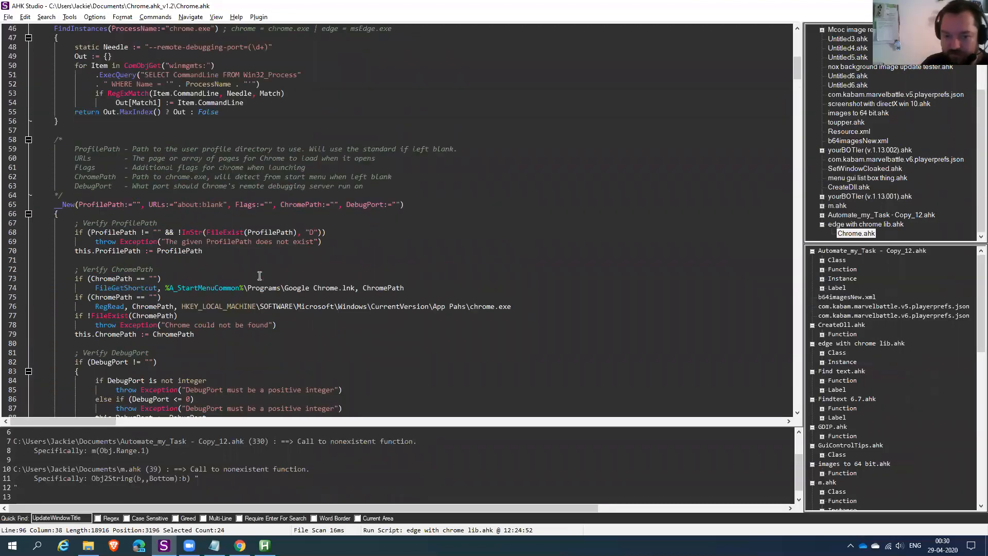
scroll("up", 3)
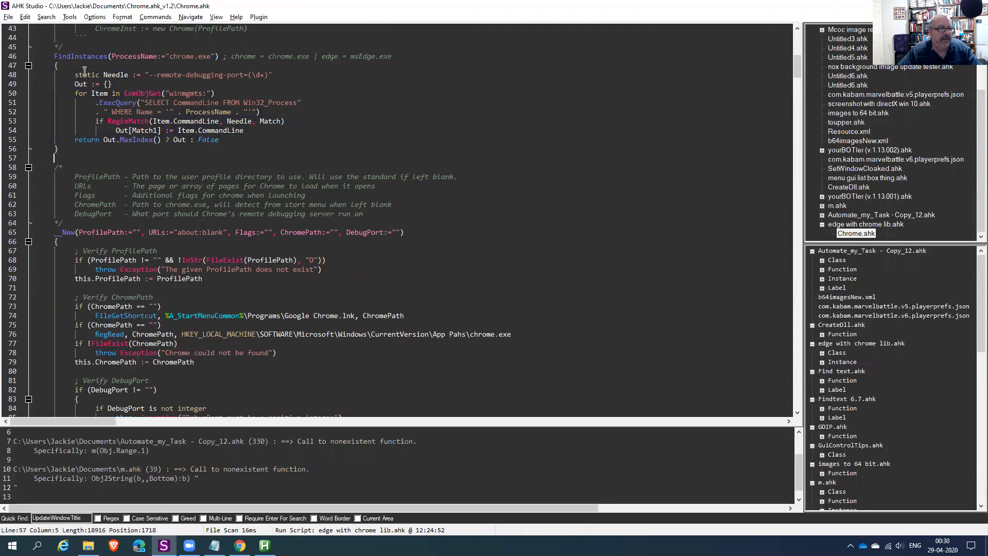
double_click(135, 56)
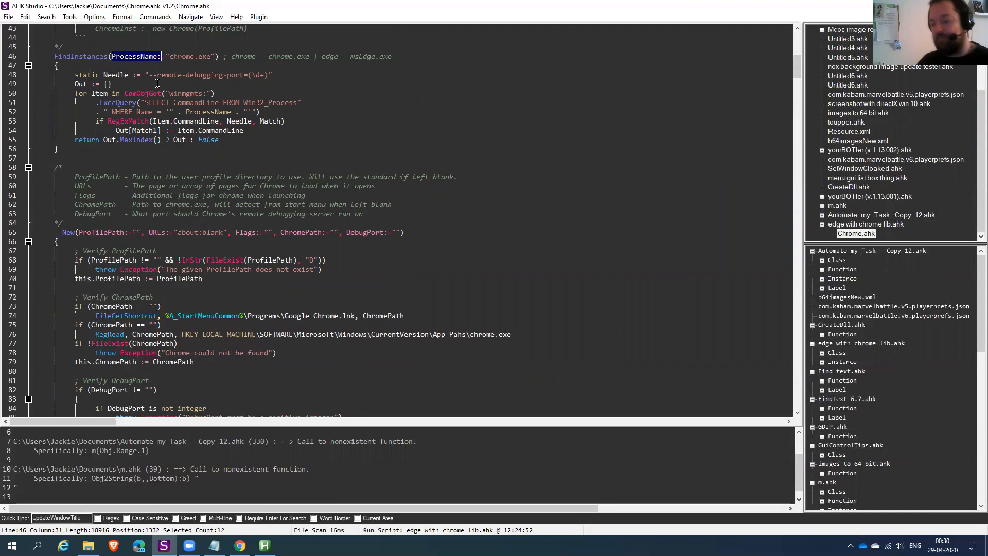
left_click(155, 56)
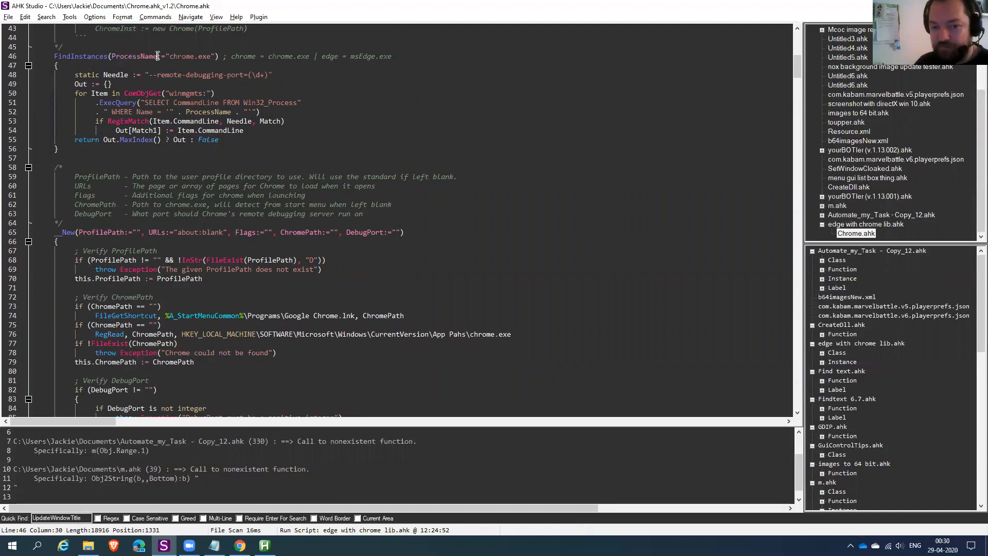
double_click(192, 56)
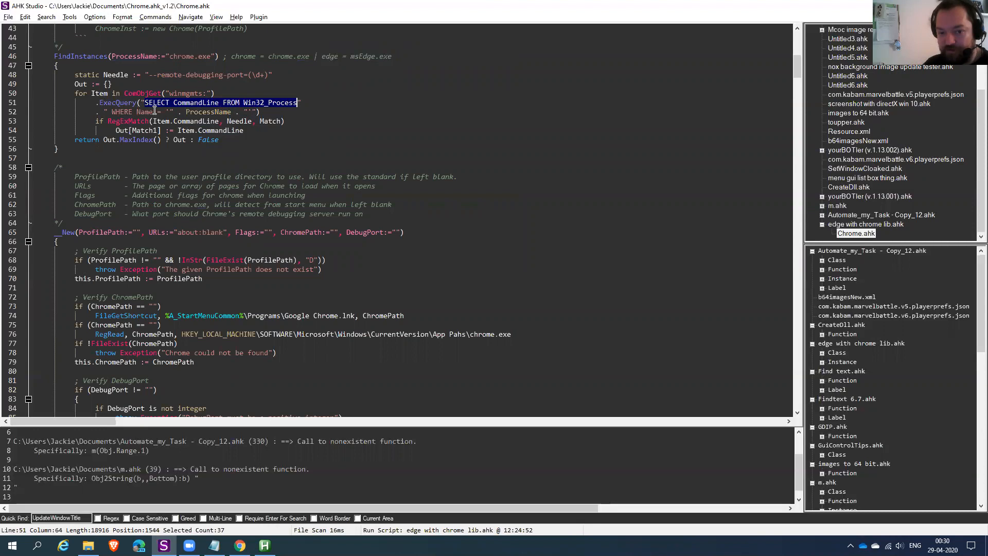
left_click(350, 56)
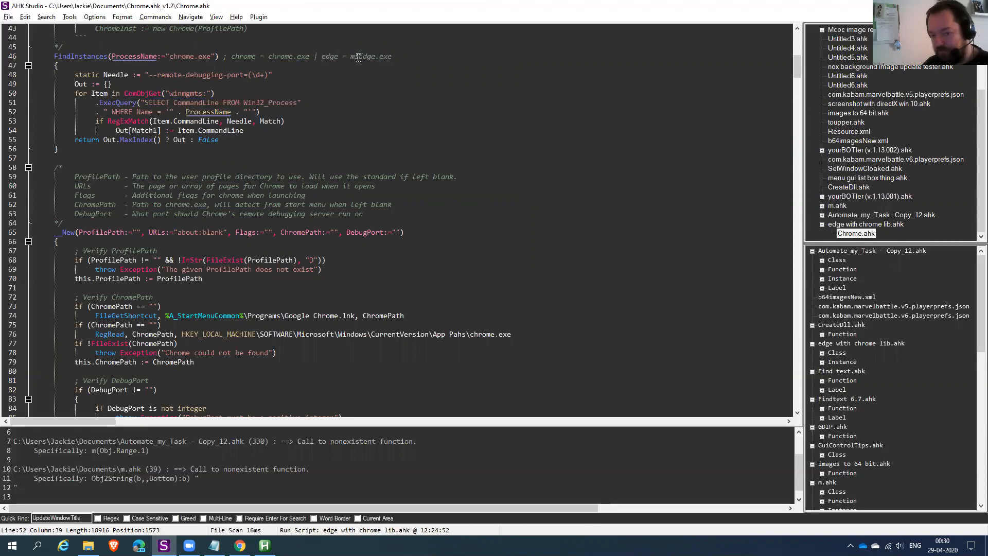
mouse_move(466, 188)
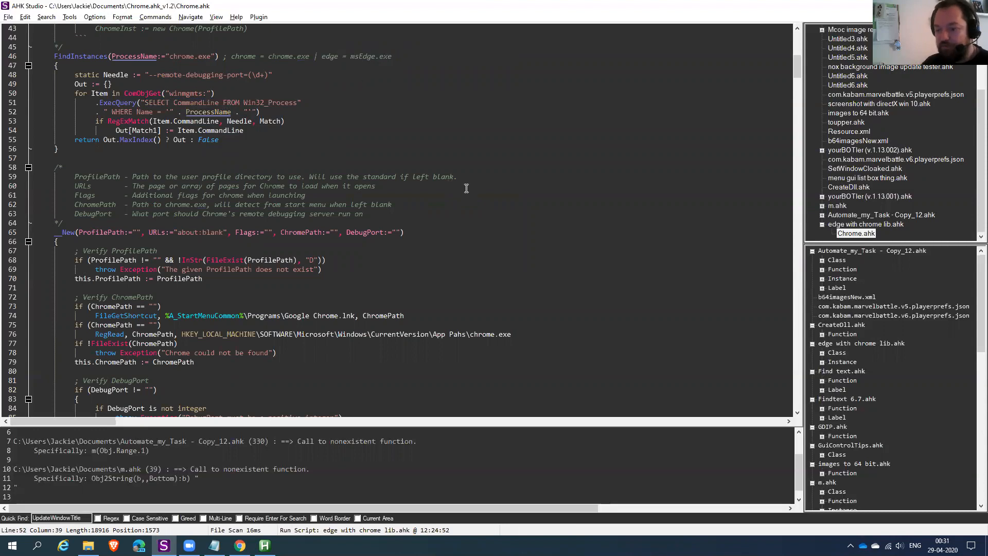
mouse_move(340, 124)
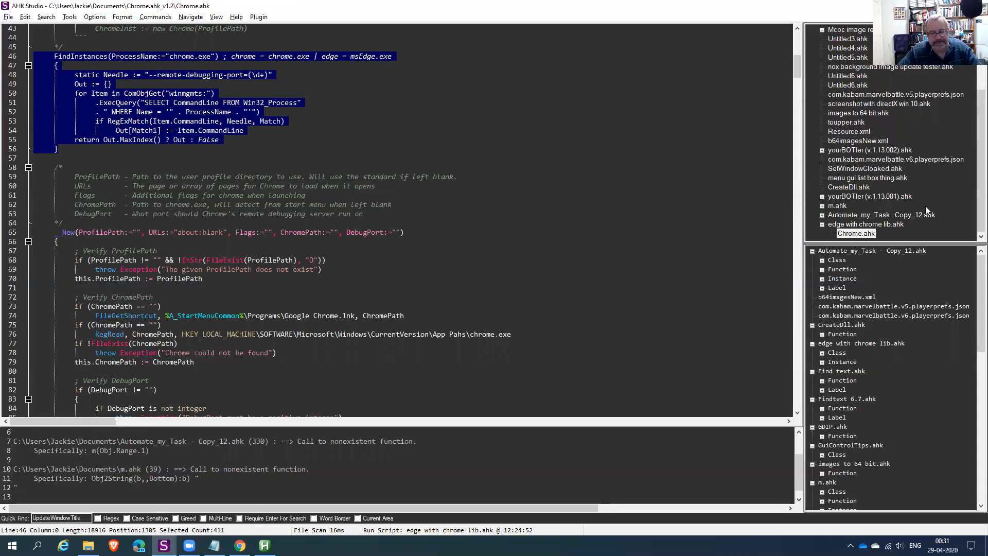
- Open edge with chrome lib.ahk and run it to launch Edge on the forum
left_click(865, 224)
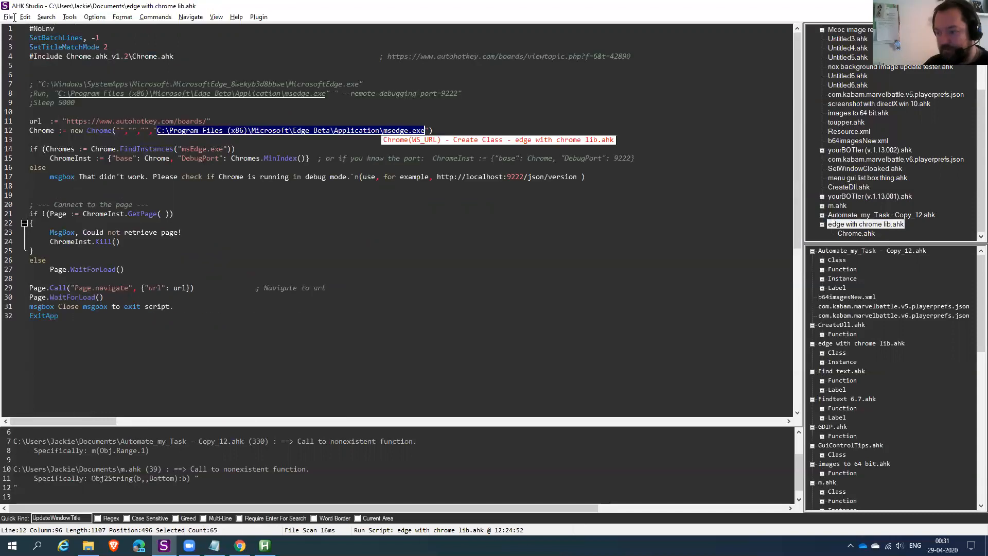
left_click(9, 17)
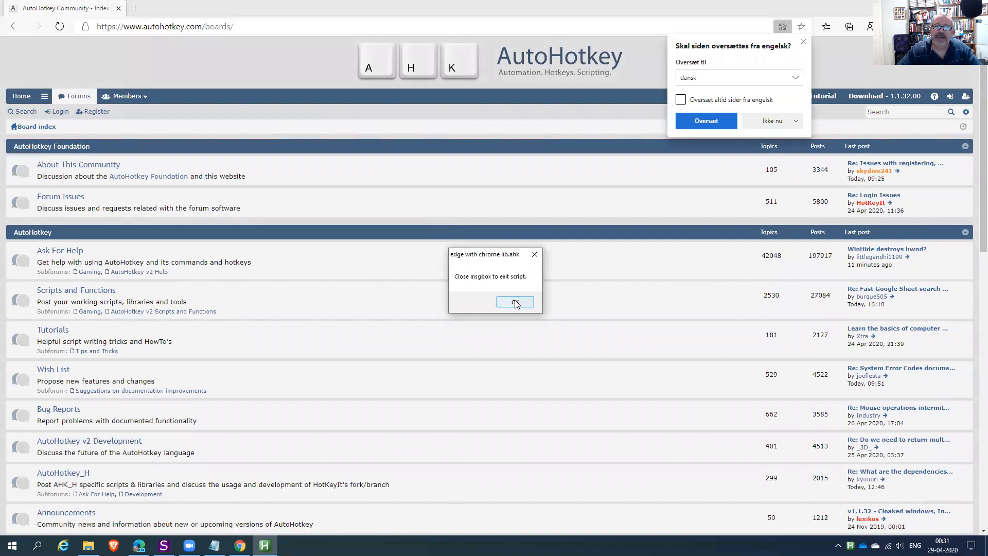
- Dismiss the 'Close msgbox to exit script.' message box
left_click(516, 302)
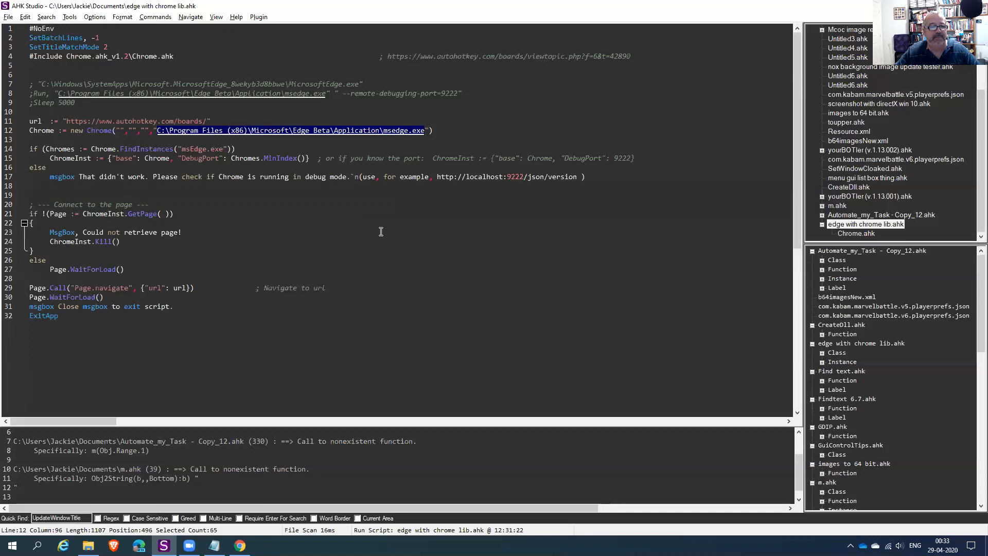
mouse_move(59, 297)
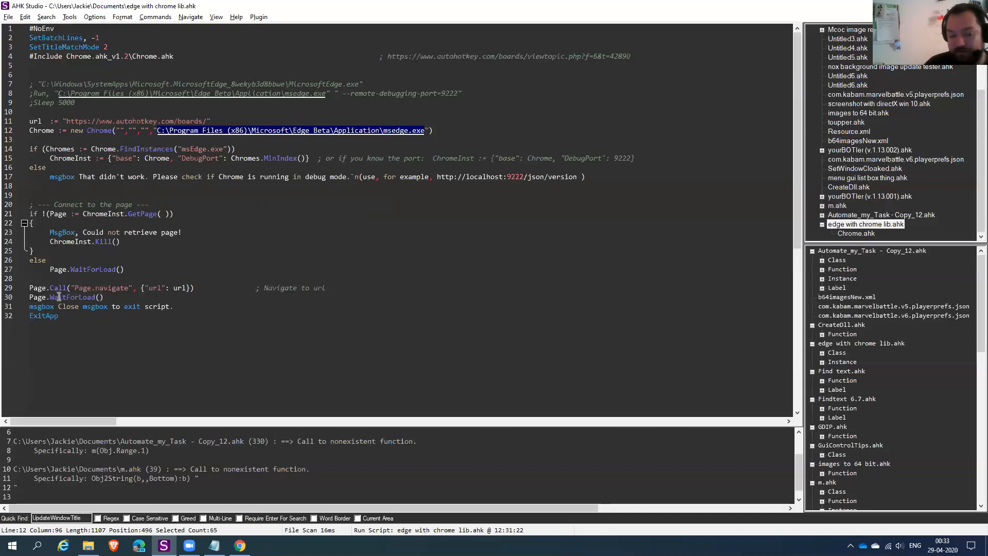
- Go from the script's Page.WaitForLoad call to its definition in Chrome.ahk
left_click(59, 297)
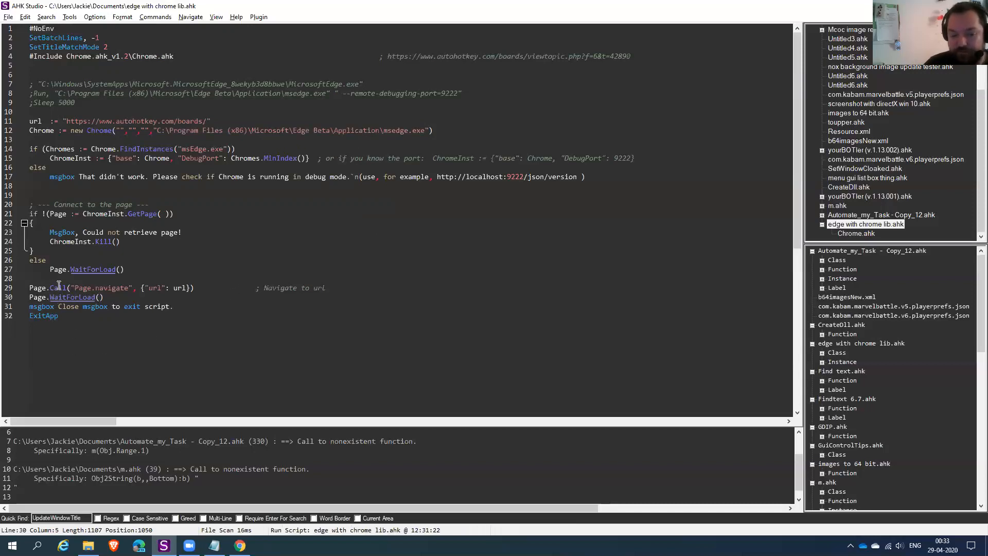
left_click(80, 269)
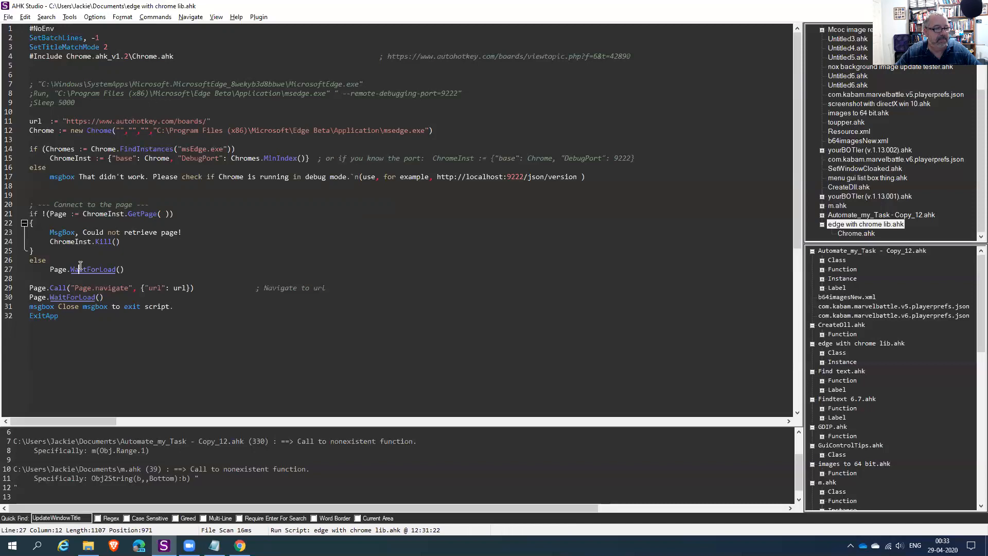
mouse_move(606, 230)
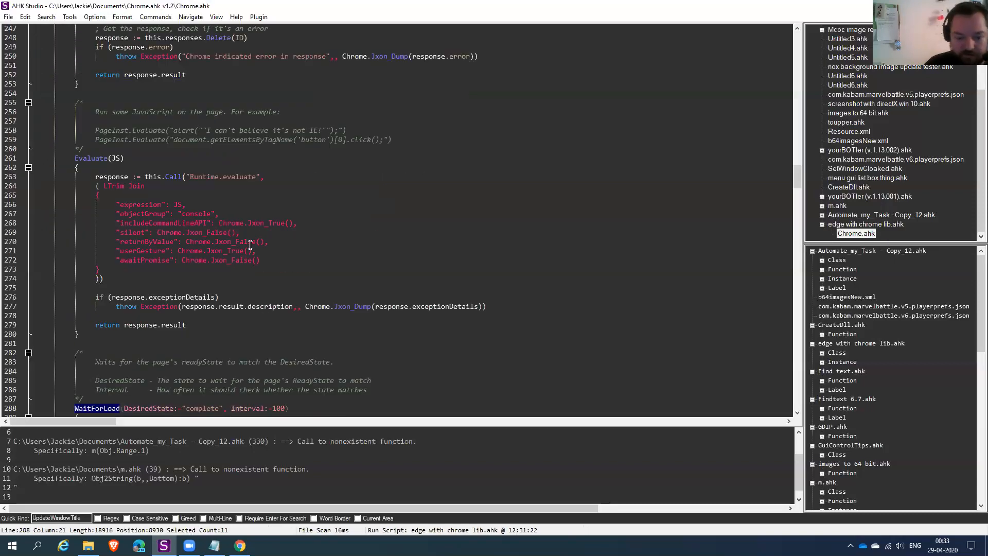
scroll("down", 3)
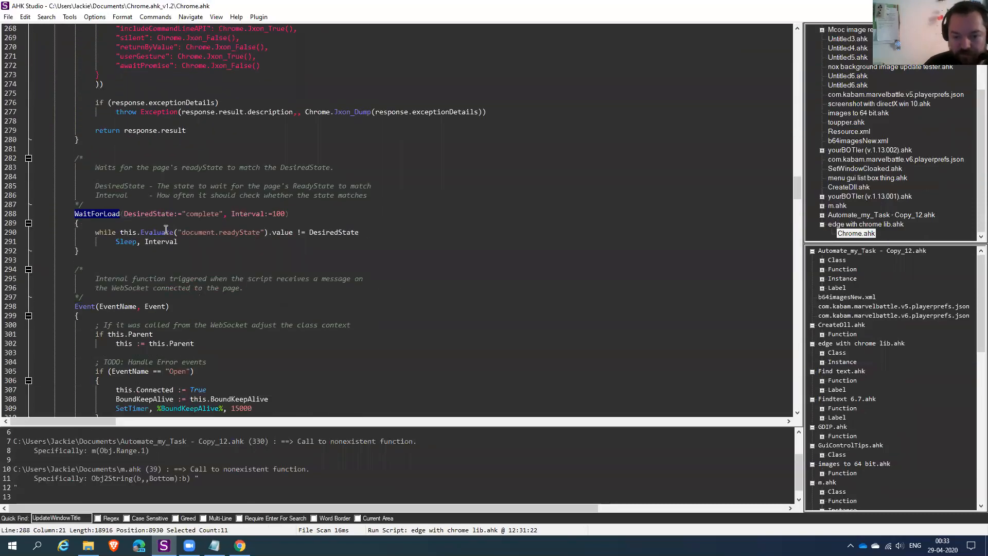
mouse_move(93, 216)
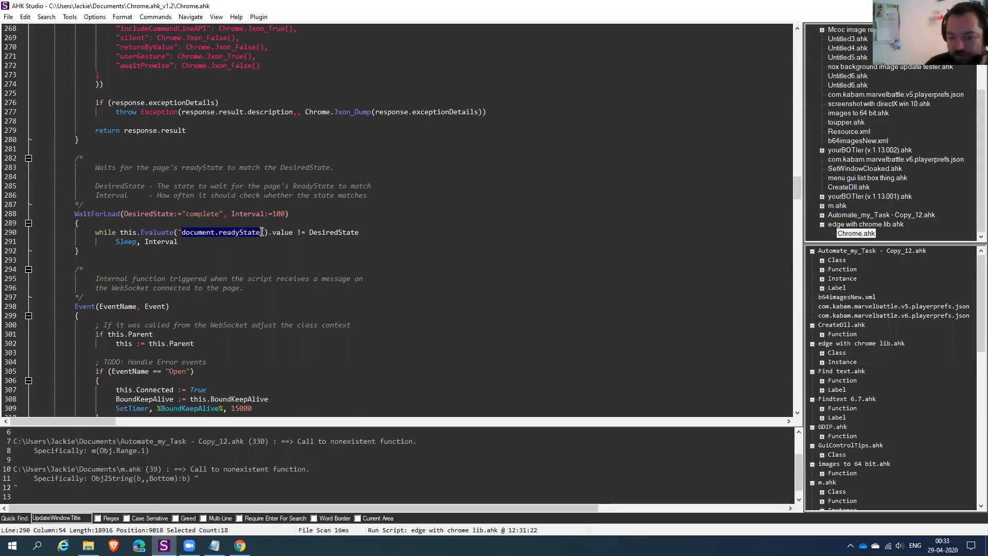
left_click(288, 232)
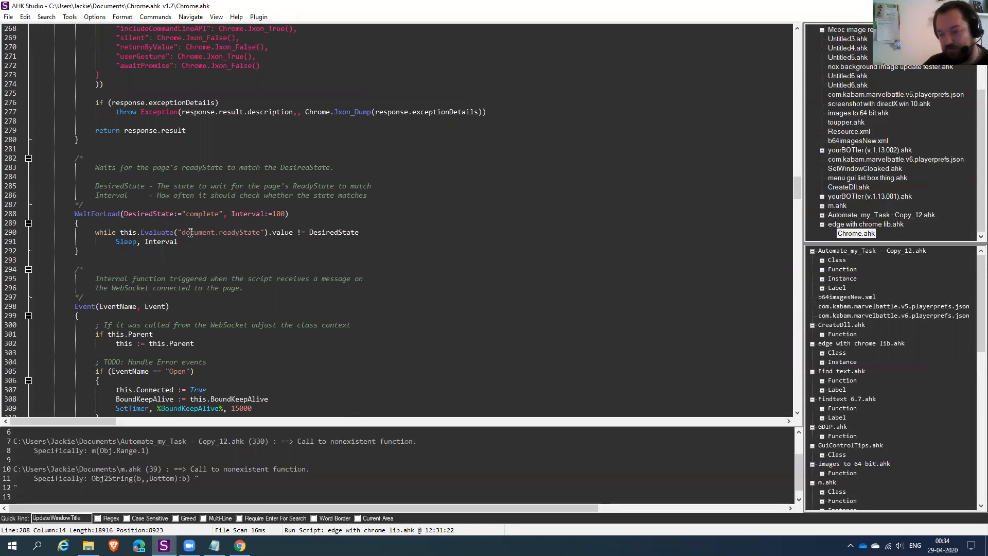
mouse_move(183, 250)
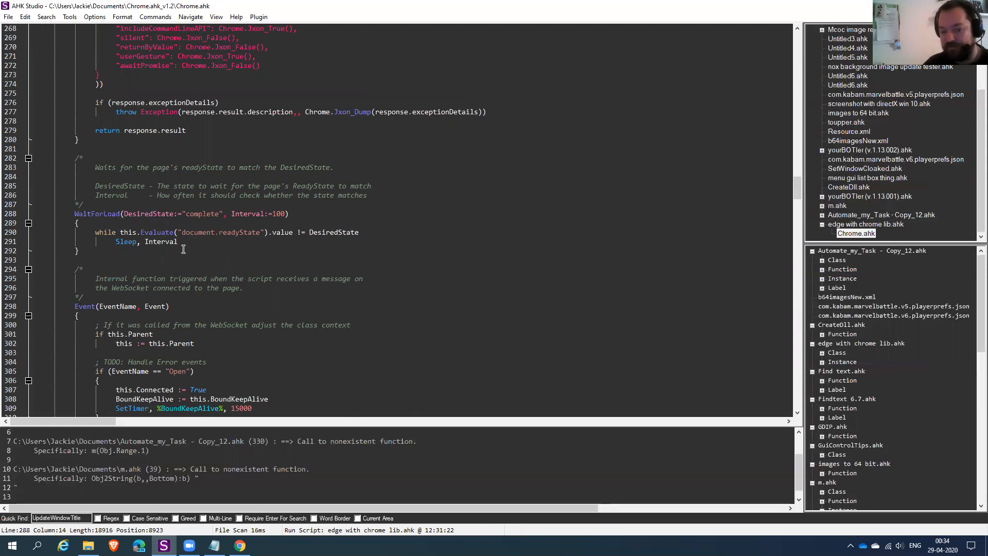
left_click(284, 213)
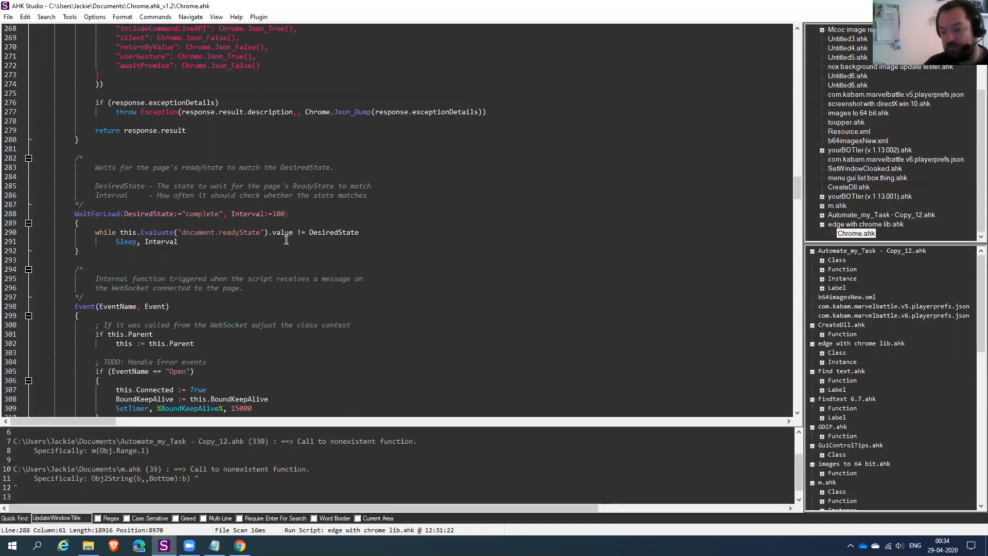
mouse_move(284, 255)
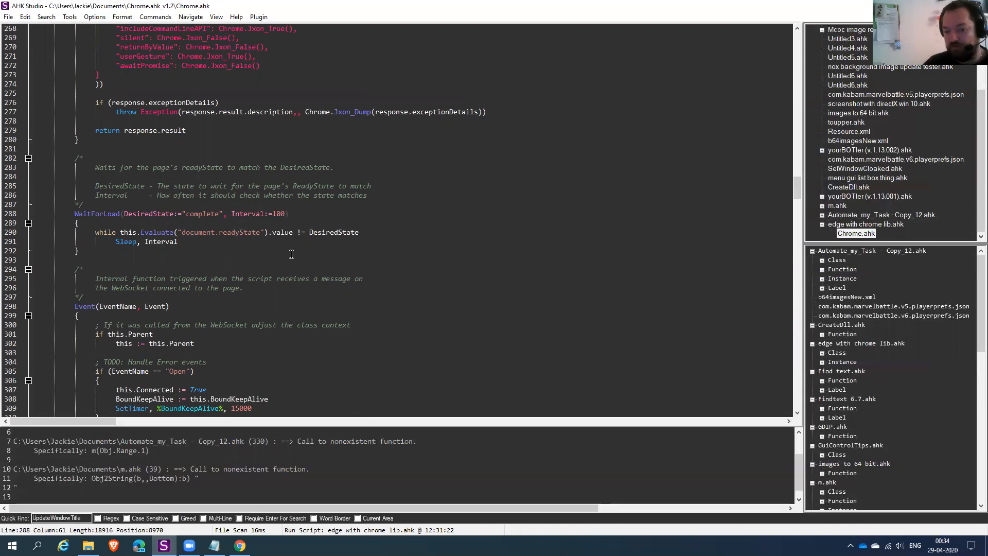
mouse_move(280, 255)
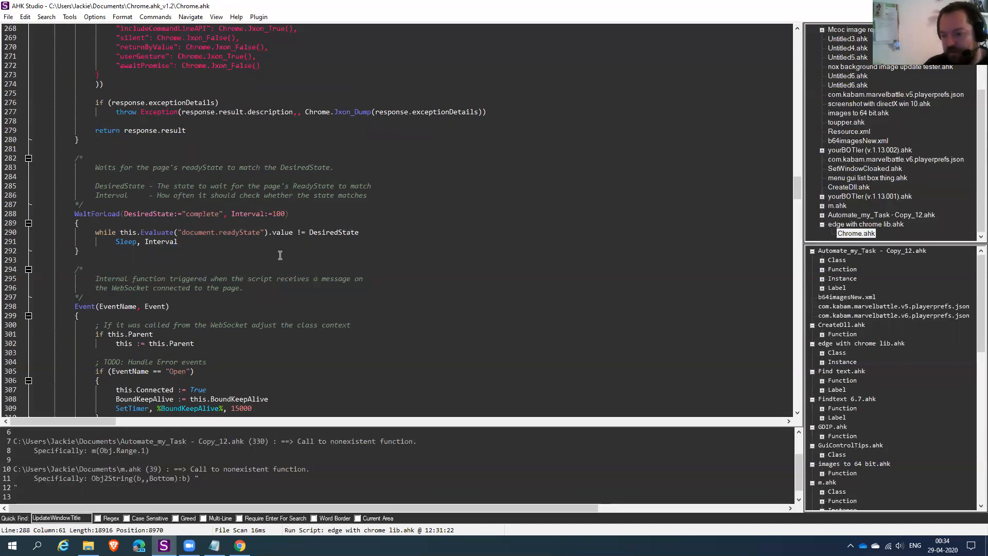
mouse_move(293, 235)
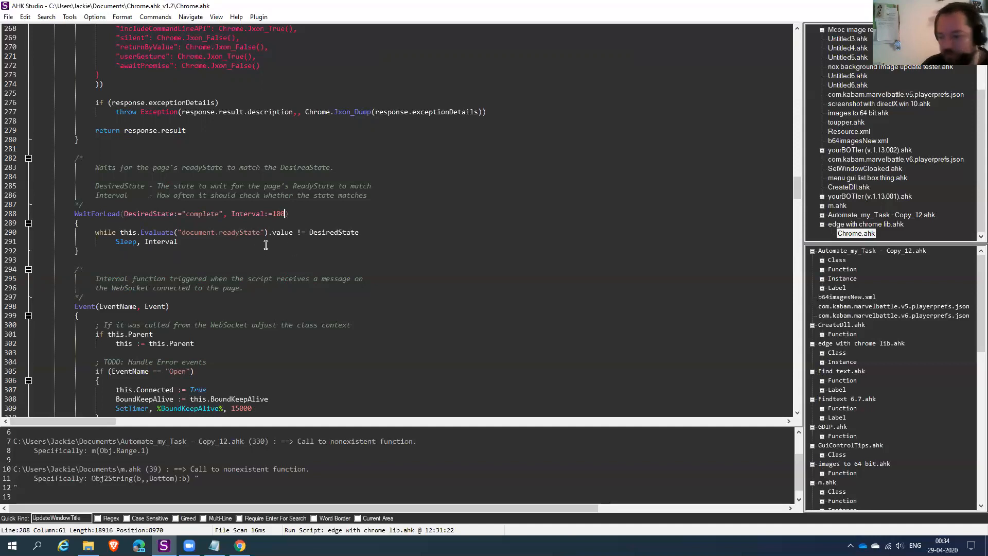
- Page through Chrome.ahk, then switch back to the edge with chrome lib.ahk script
scroll("up", 3)
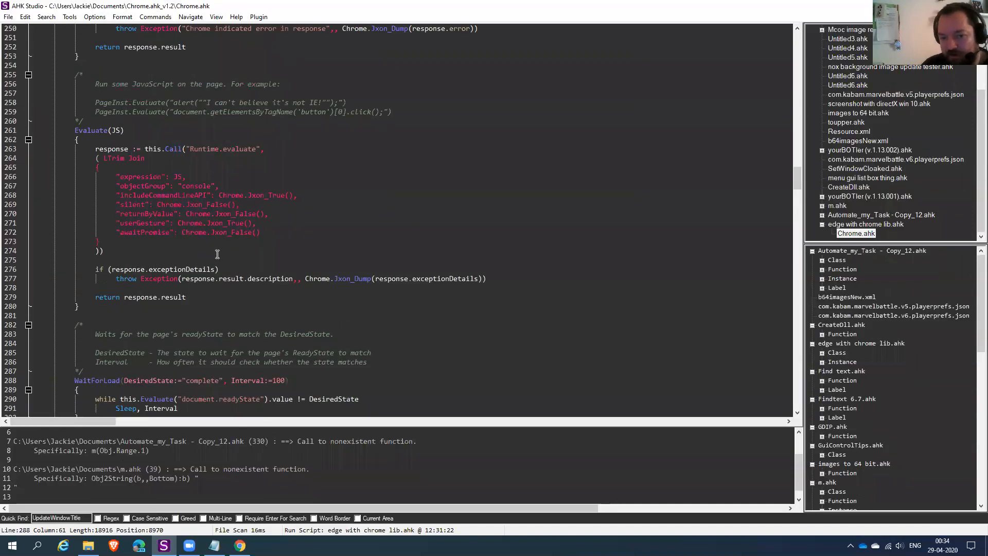
scroll("up", 3)
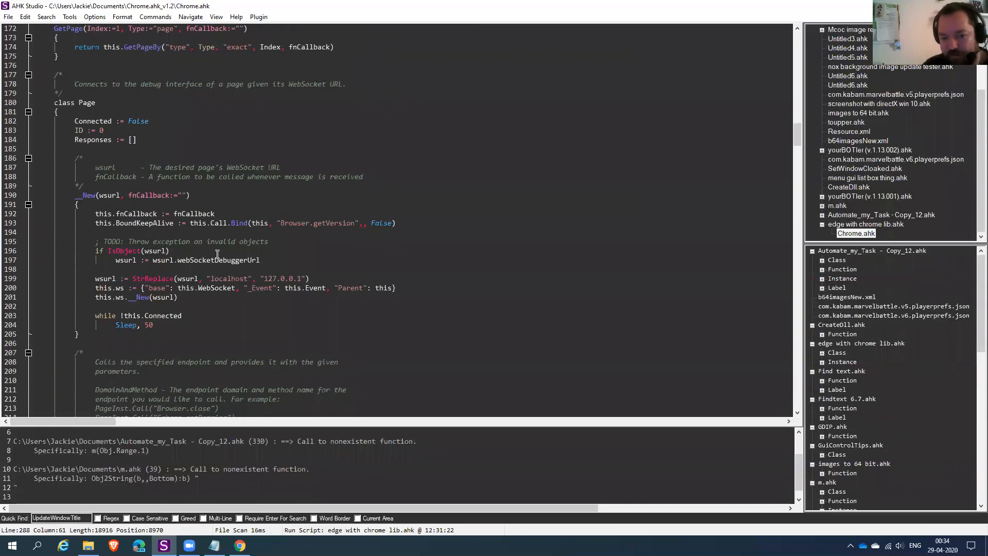
scroll("up", 3)
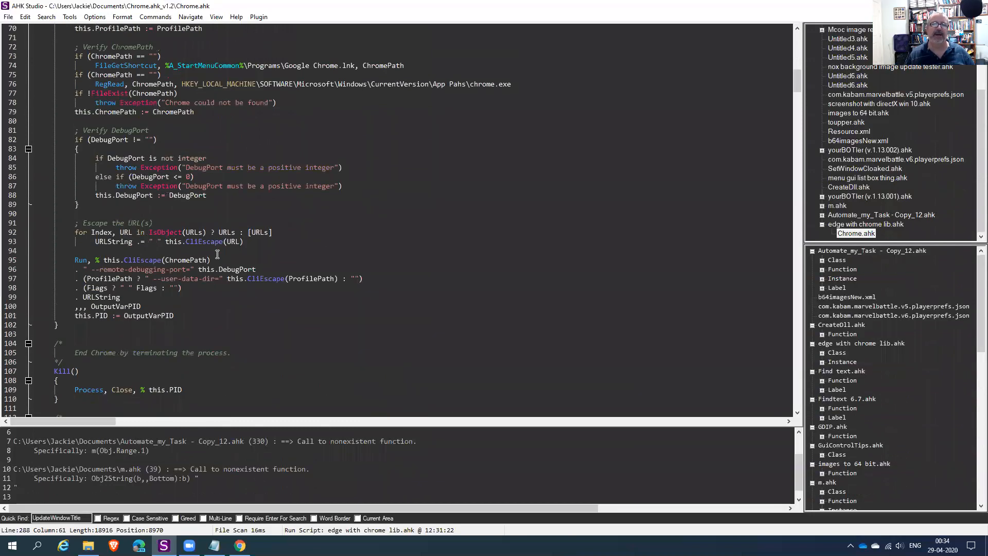
scroll("up", 3)
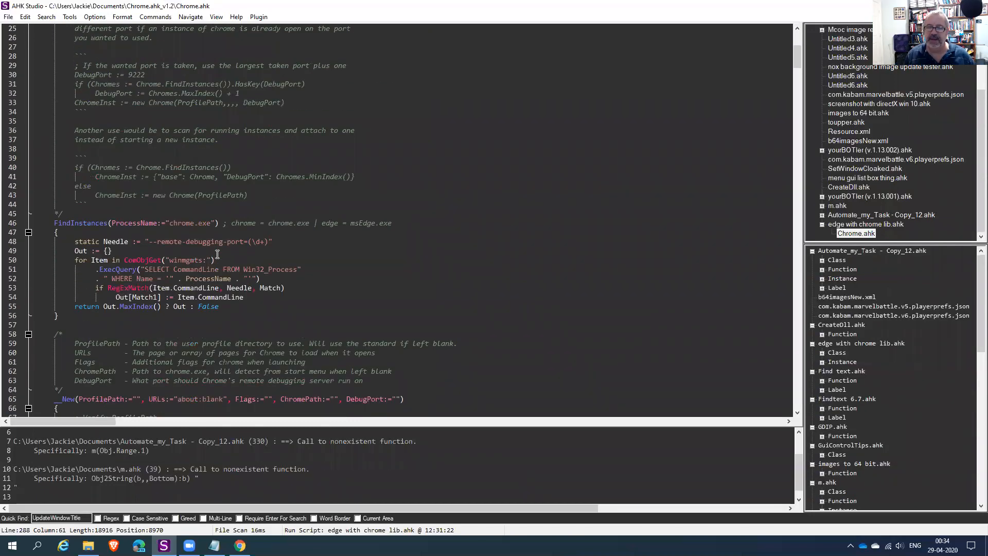
scroll("down", 3)
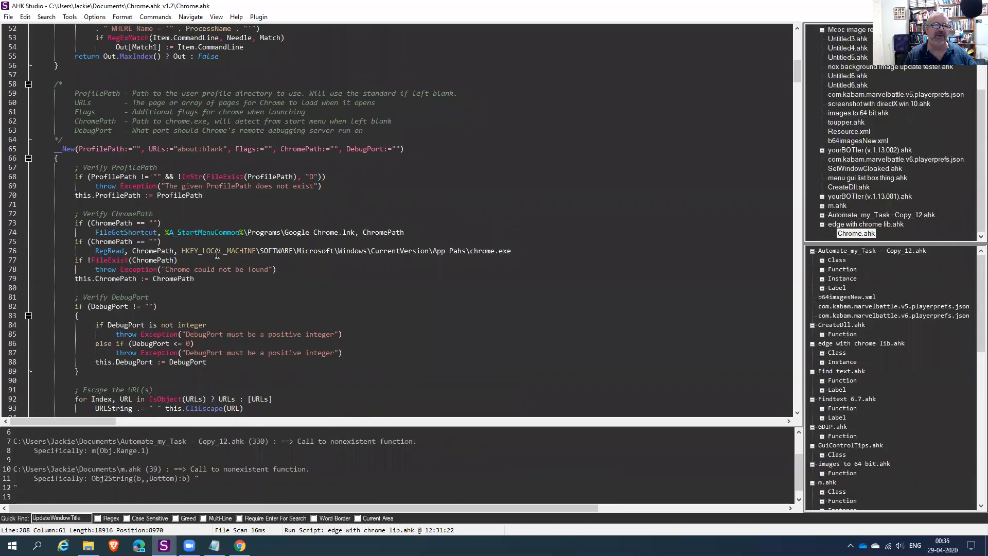
scroll("down", 3)
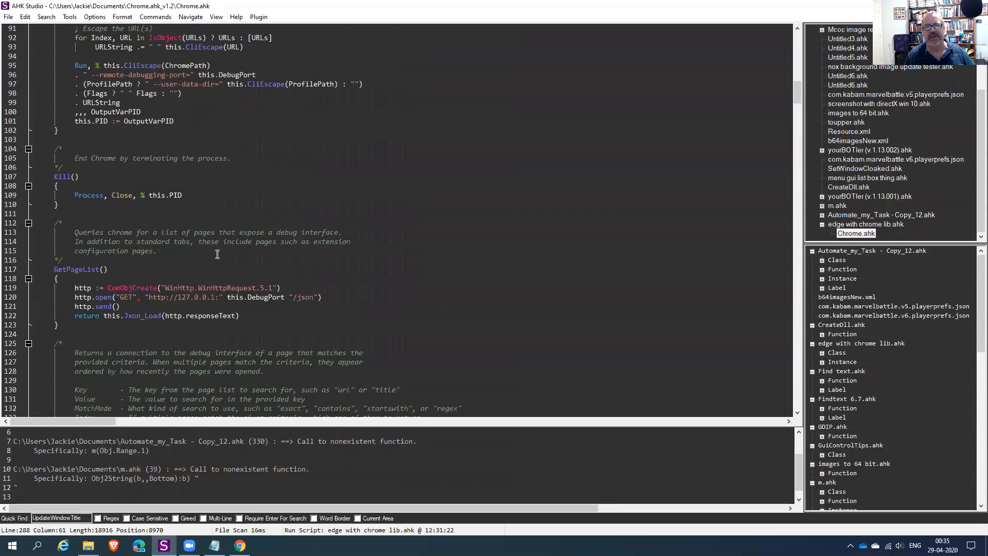
scroll("down", 3)
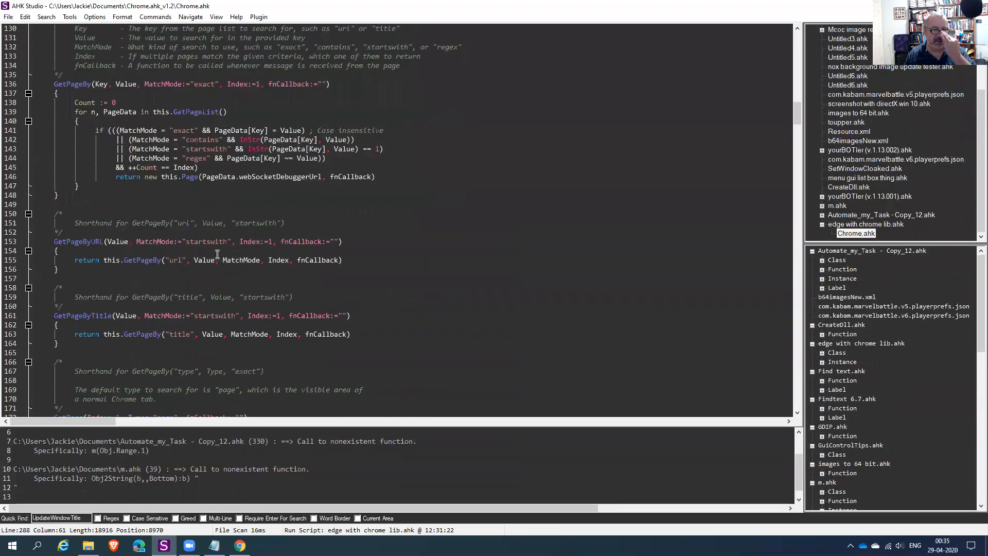
scroll("down", 3)
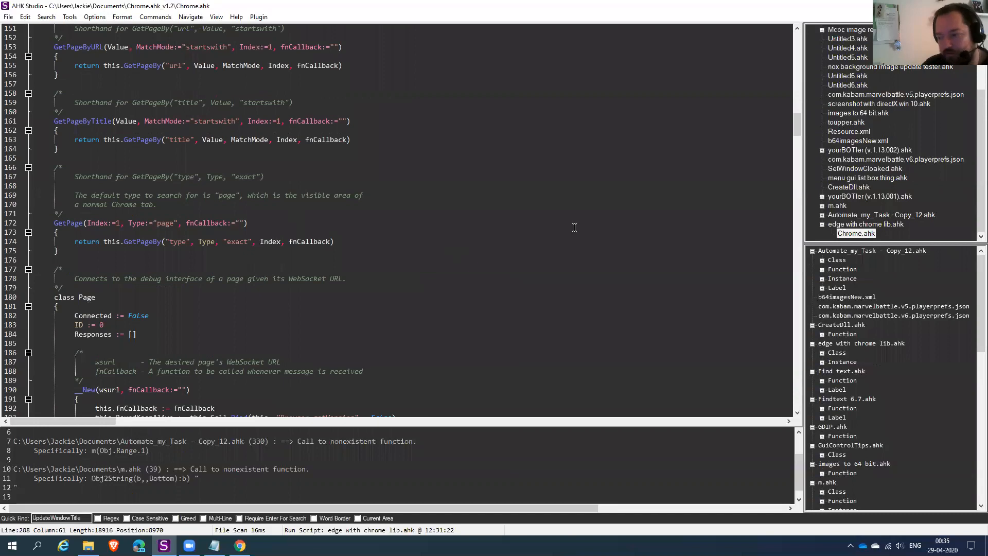
left_click(866, 224)
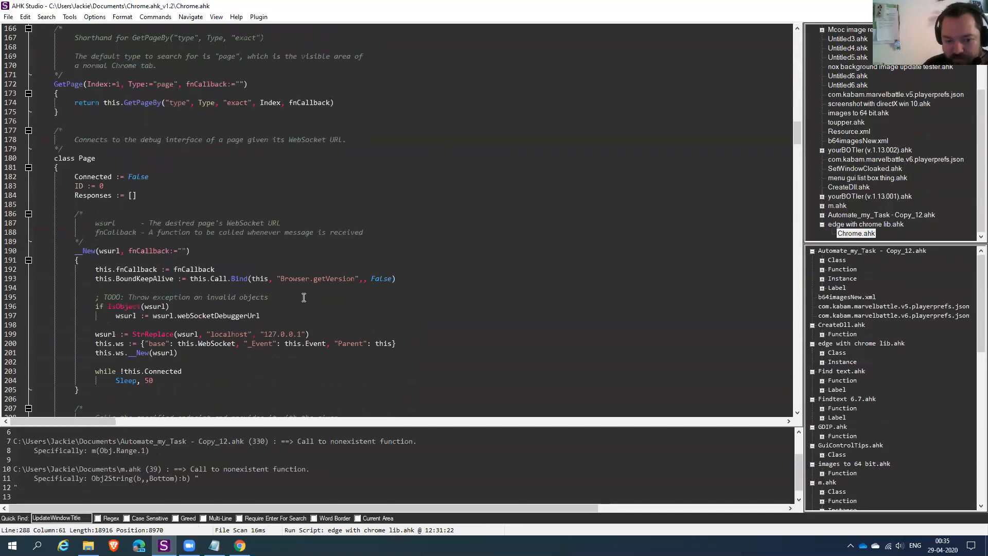
scroll("down", 3)
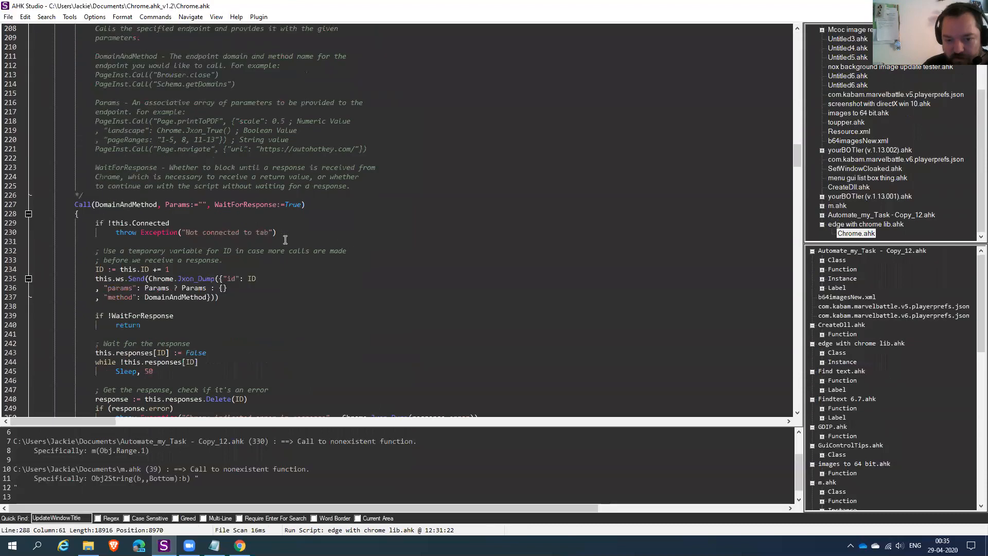
scroll("up", 3)
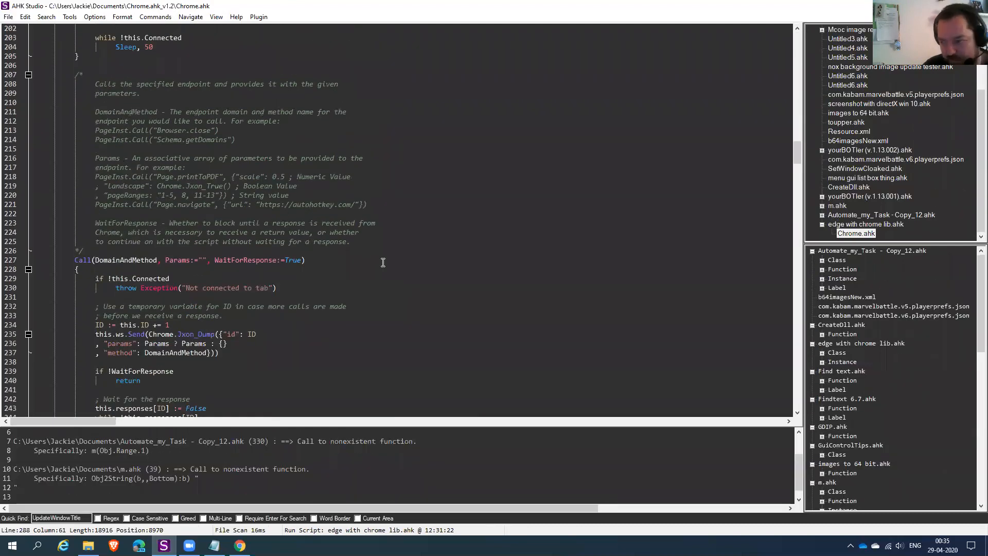
left_click(865, 224)
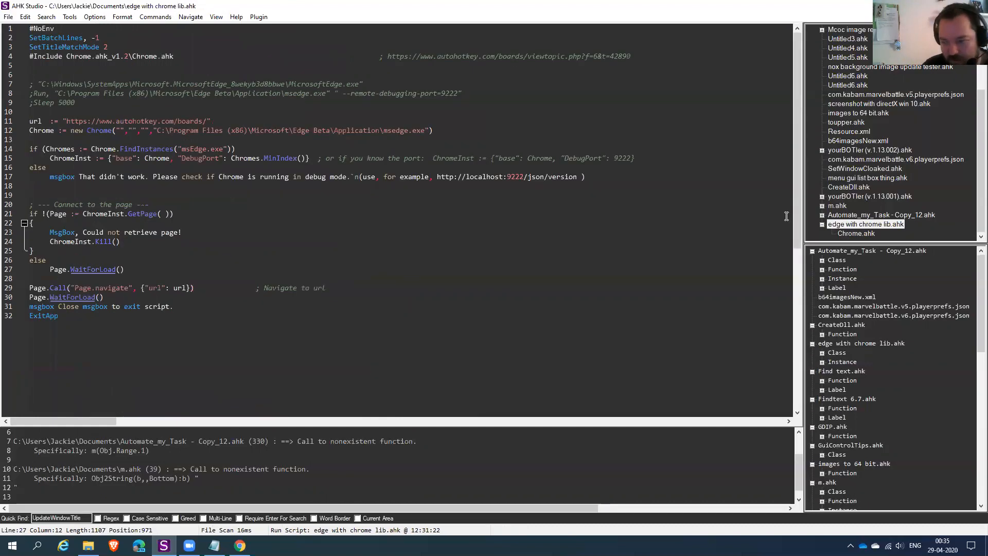
left_click(856, 234)
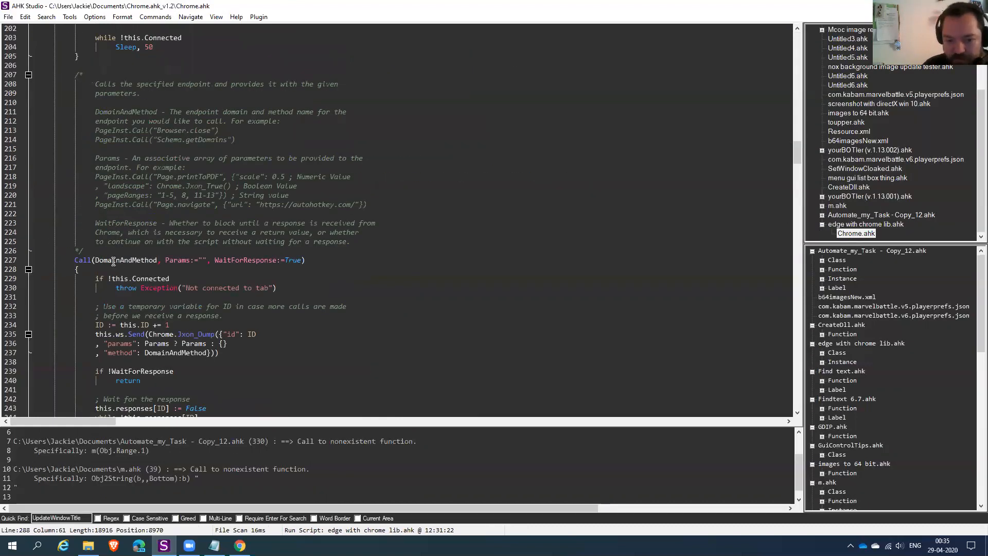
scroll("down", 3)
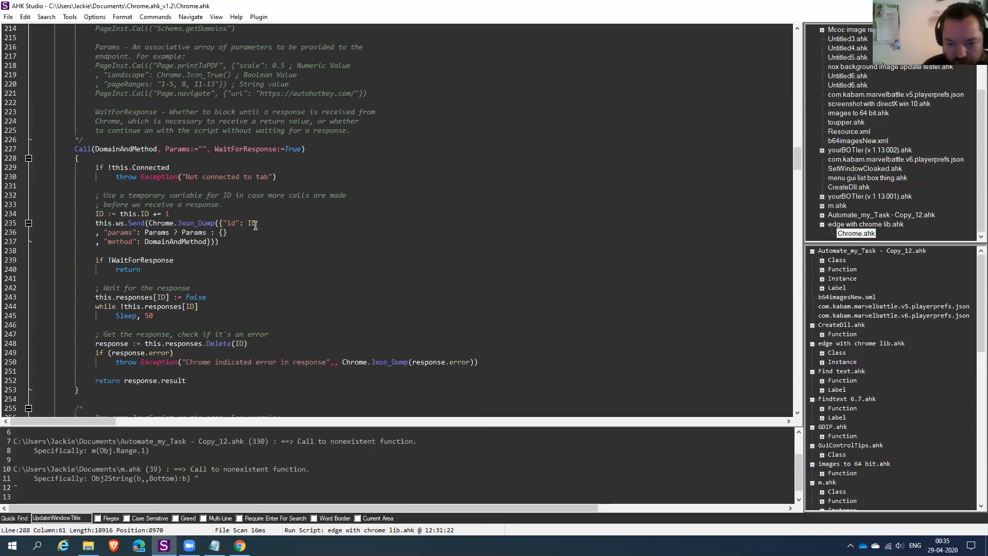
scroll("down", 3)
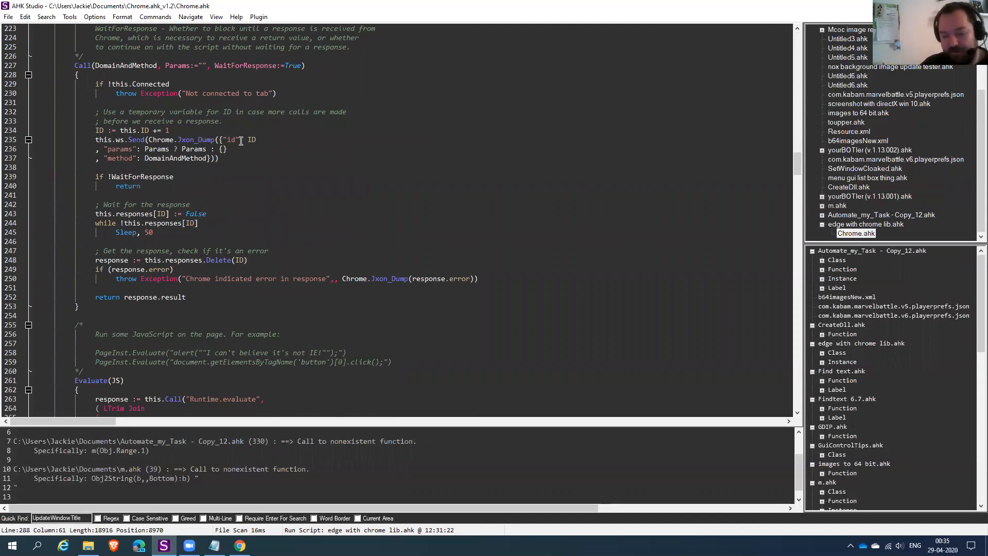
scroll("down", 3)
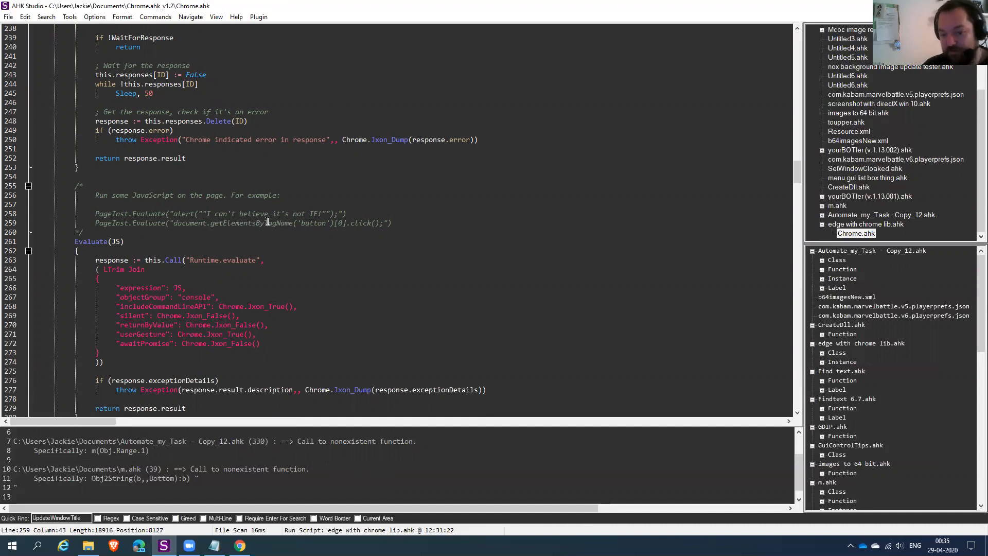
mouse_move(394, 244)
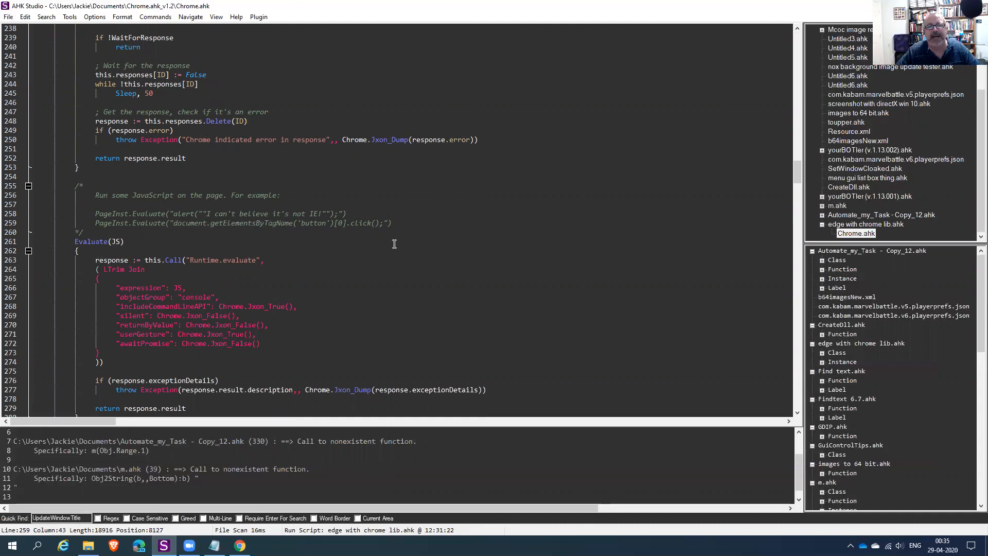
scroll("down", 3)
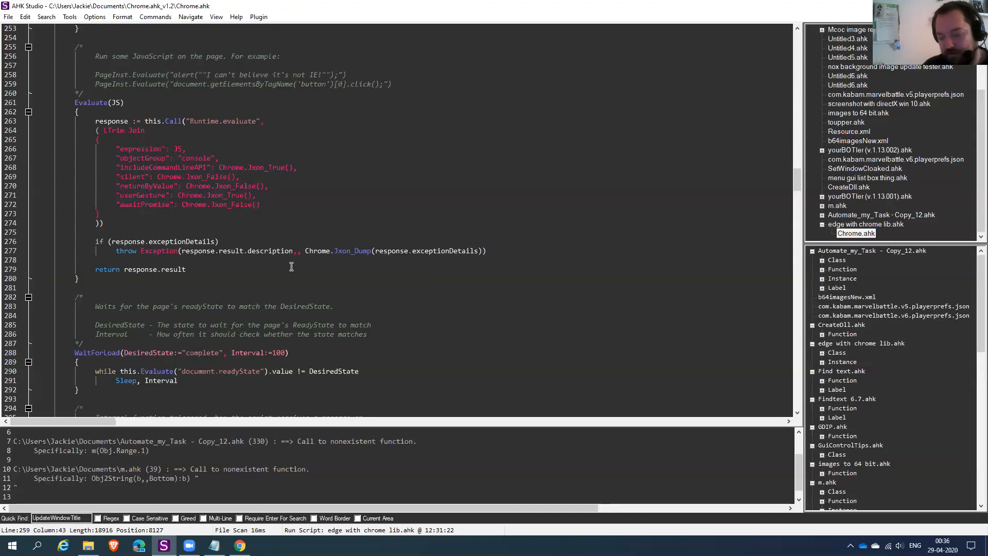
mouse_move(544, 249)
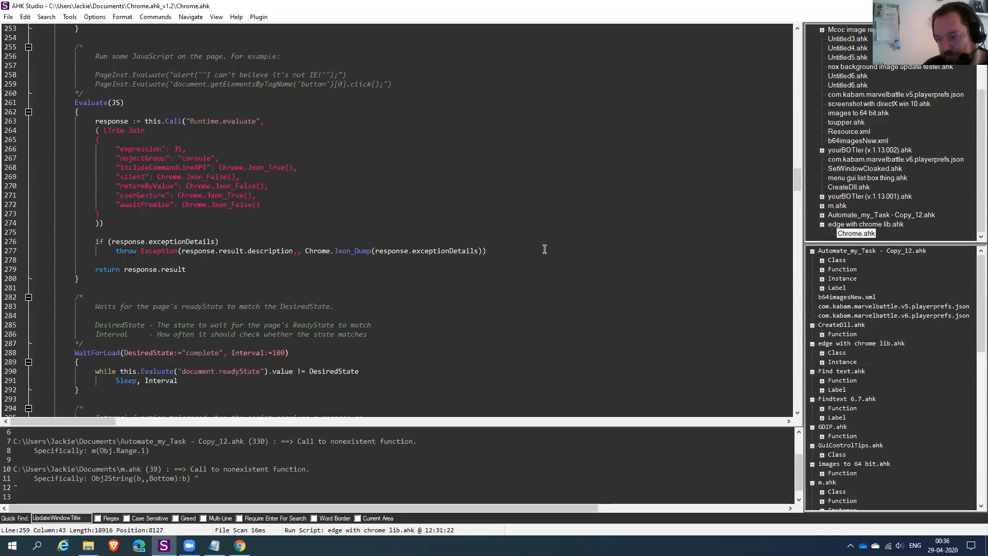
left_click(864, 224)
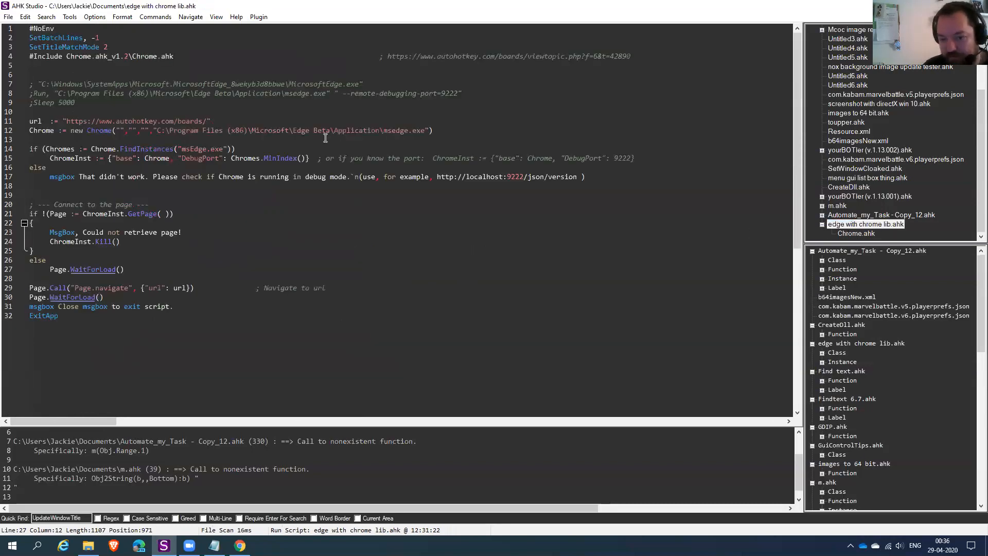
mouse_move(313, 230)
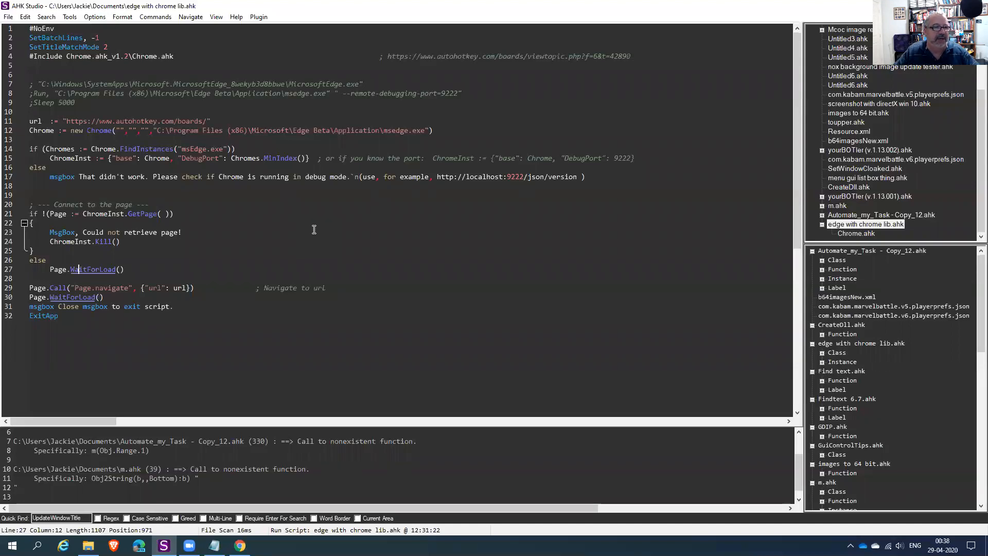
mouse_move(343, 248)
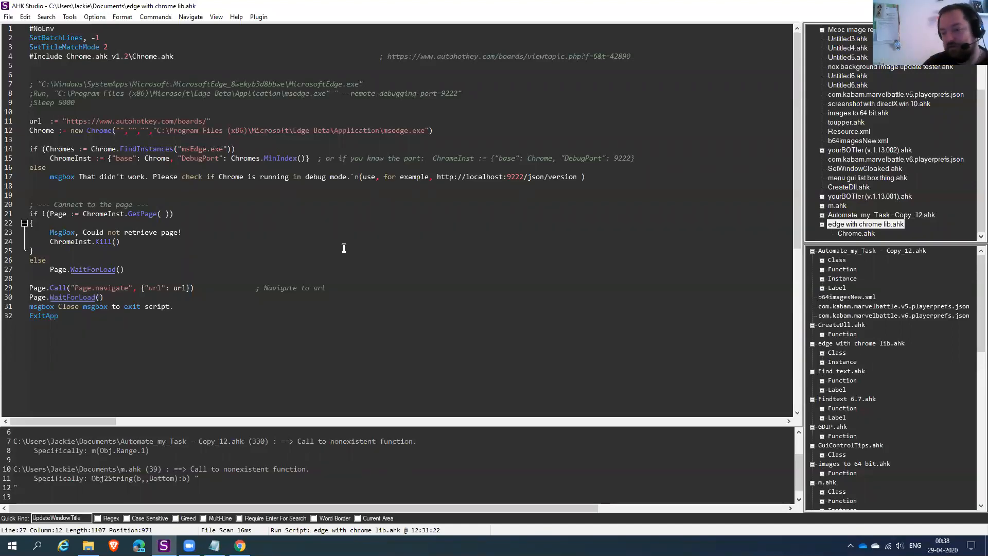
mouse_move(321, 253)
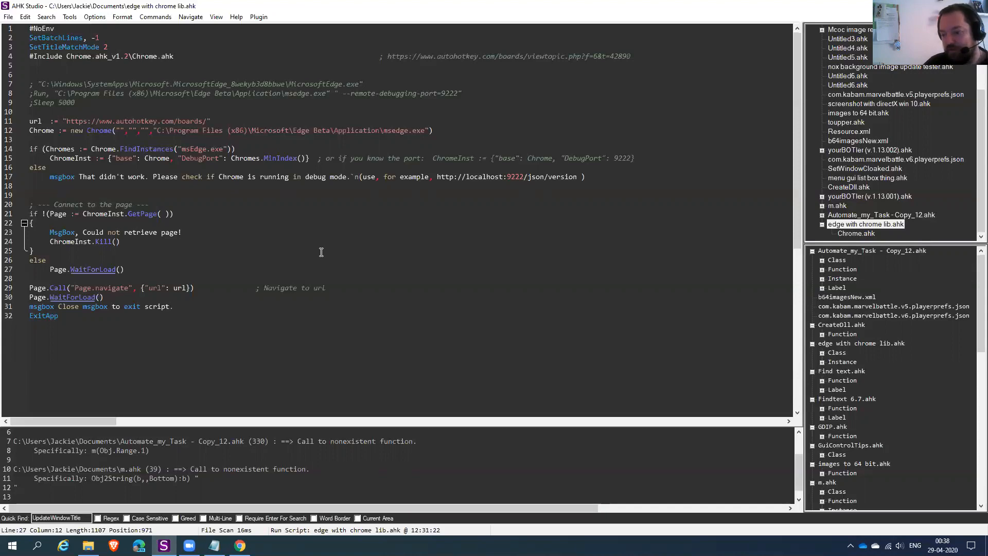